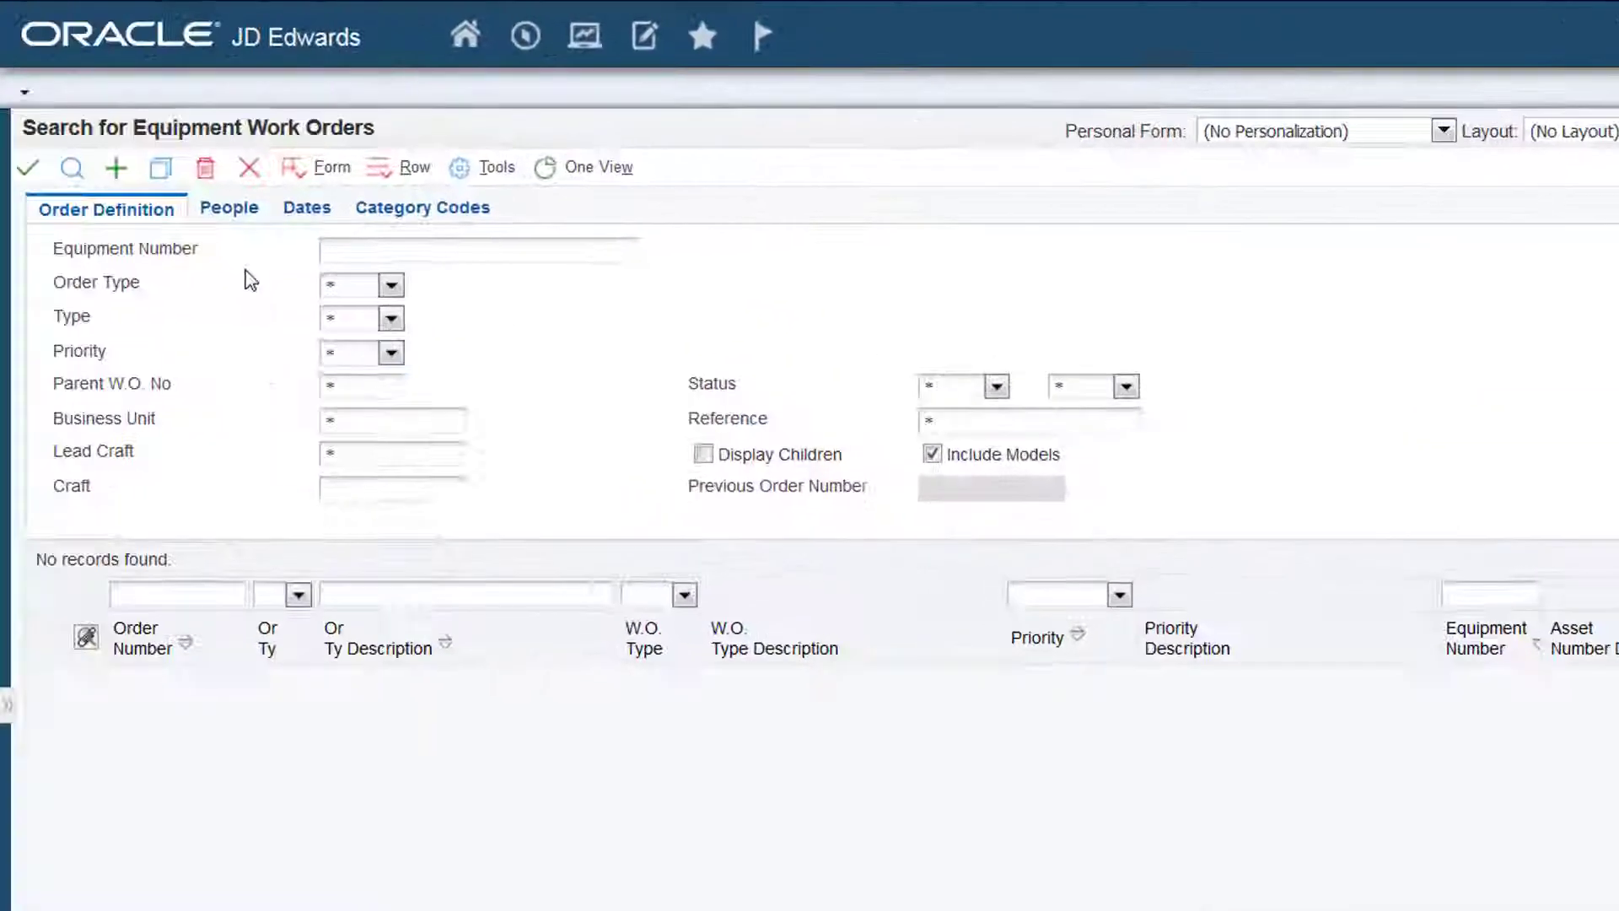
Step: Review the People, Dates and Category Codes criteria on Search for Equipment Work Orders
click(230, 207)
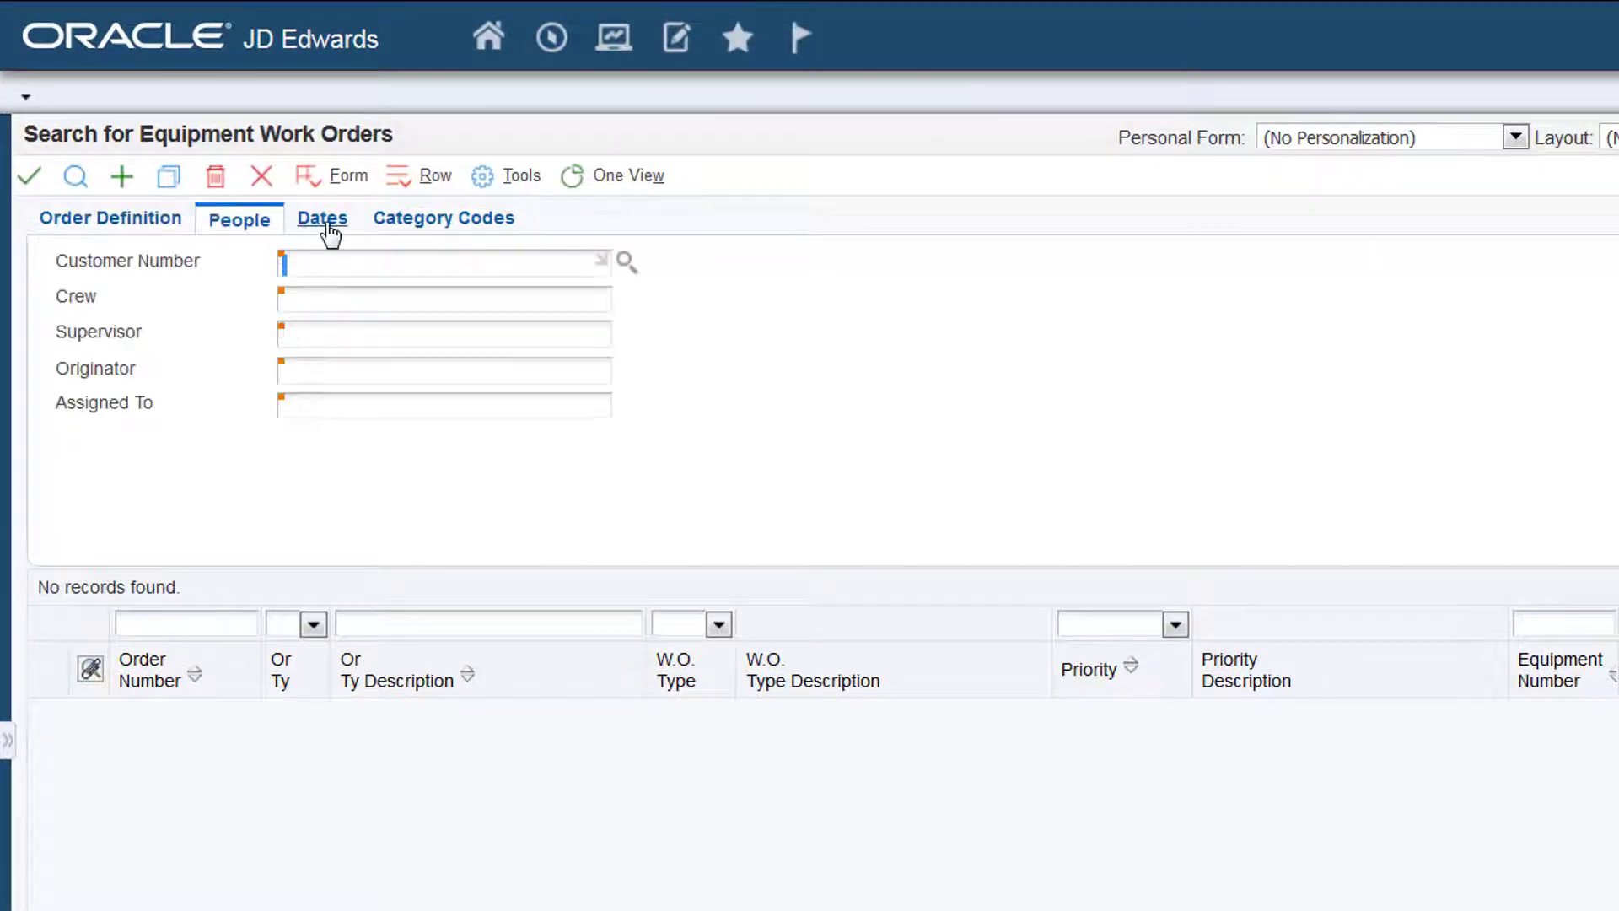
click(322, 217)
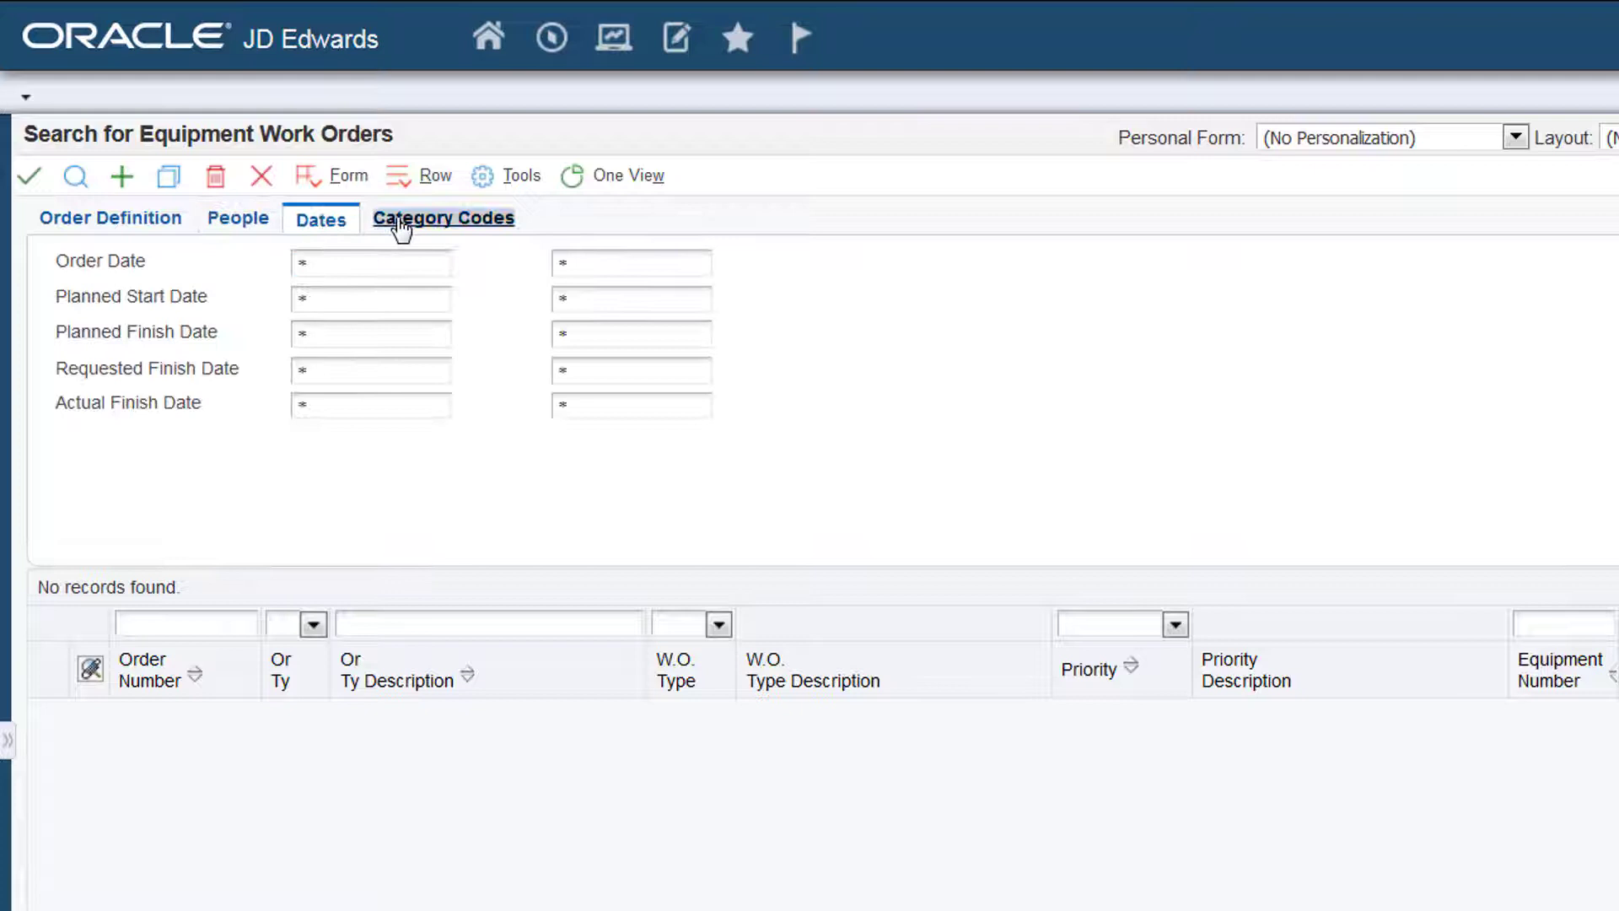
click(443, 218)
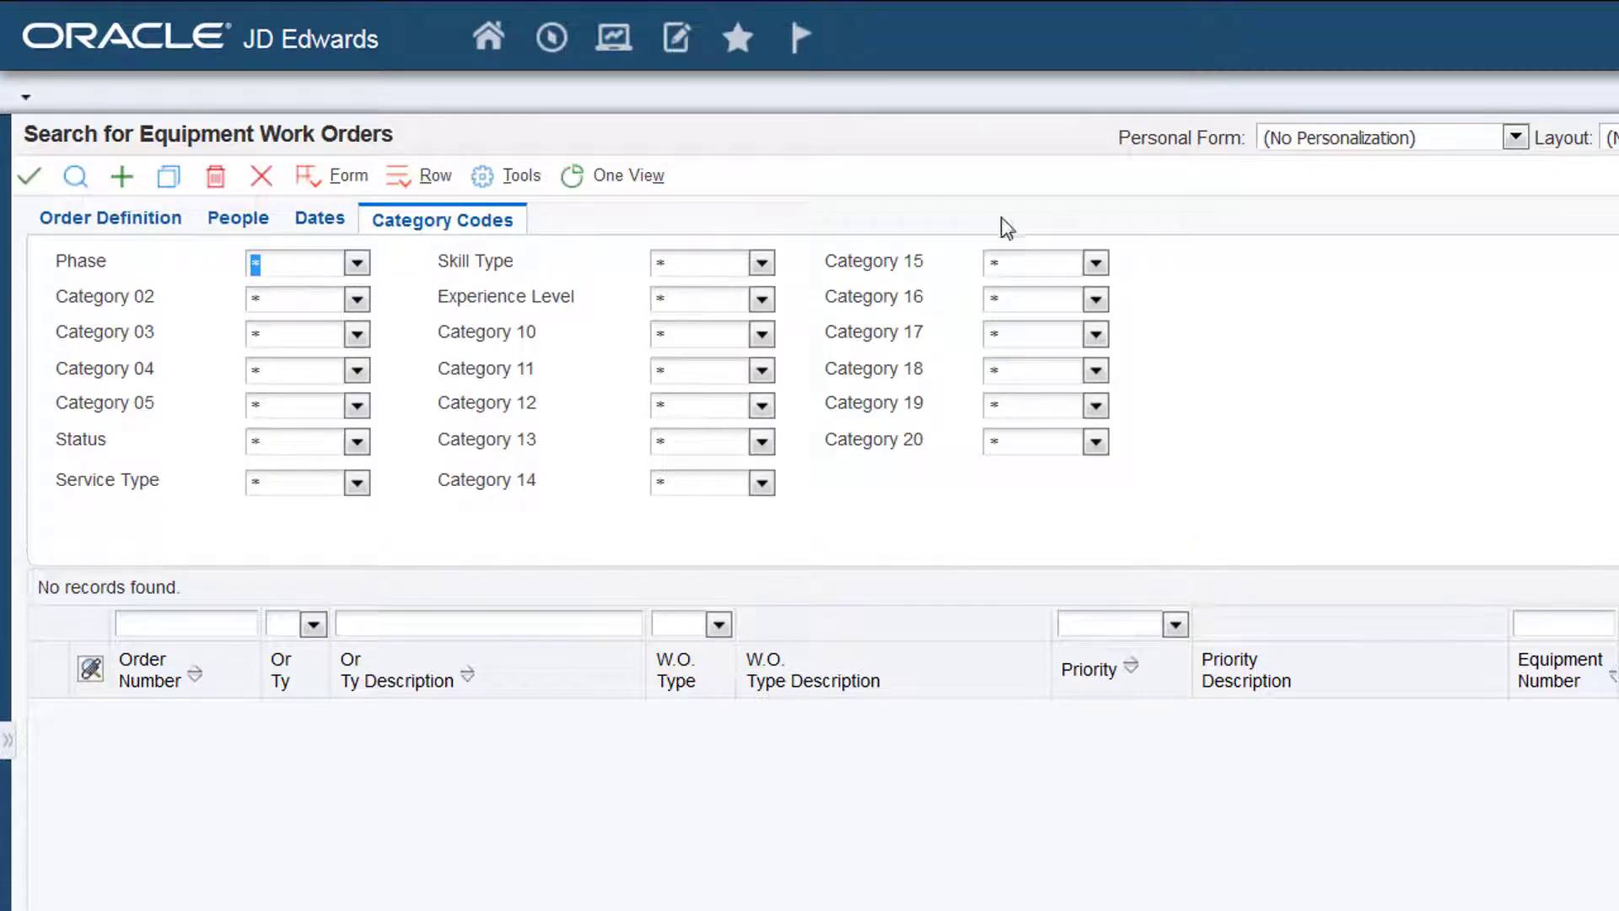
Step: Apply the Customised Equipment WO personal form to the search form
click(1515, 137)
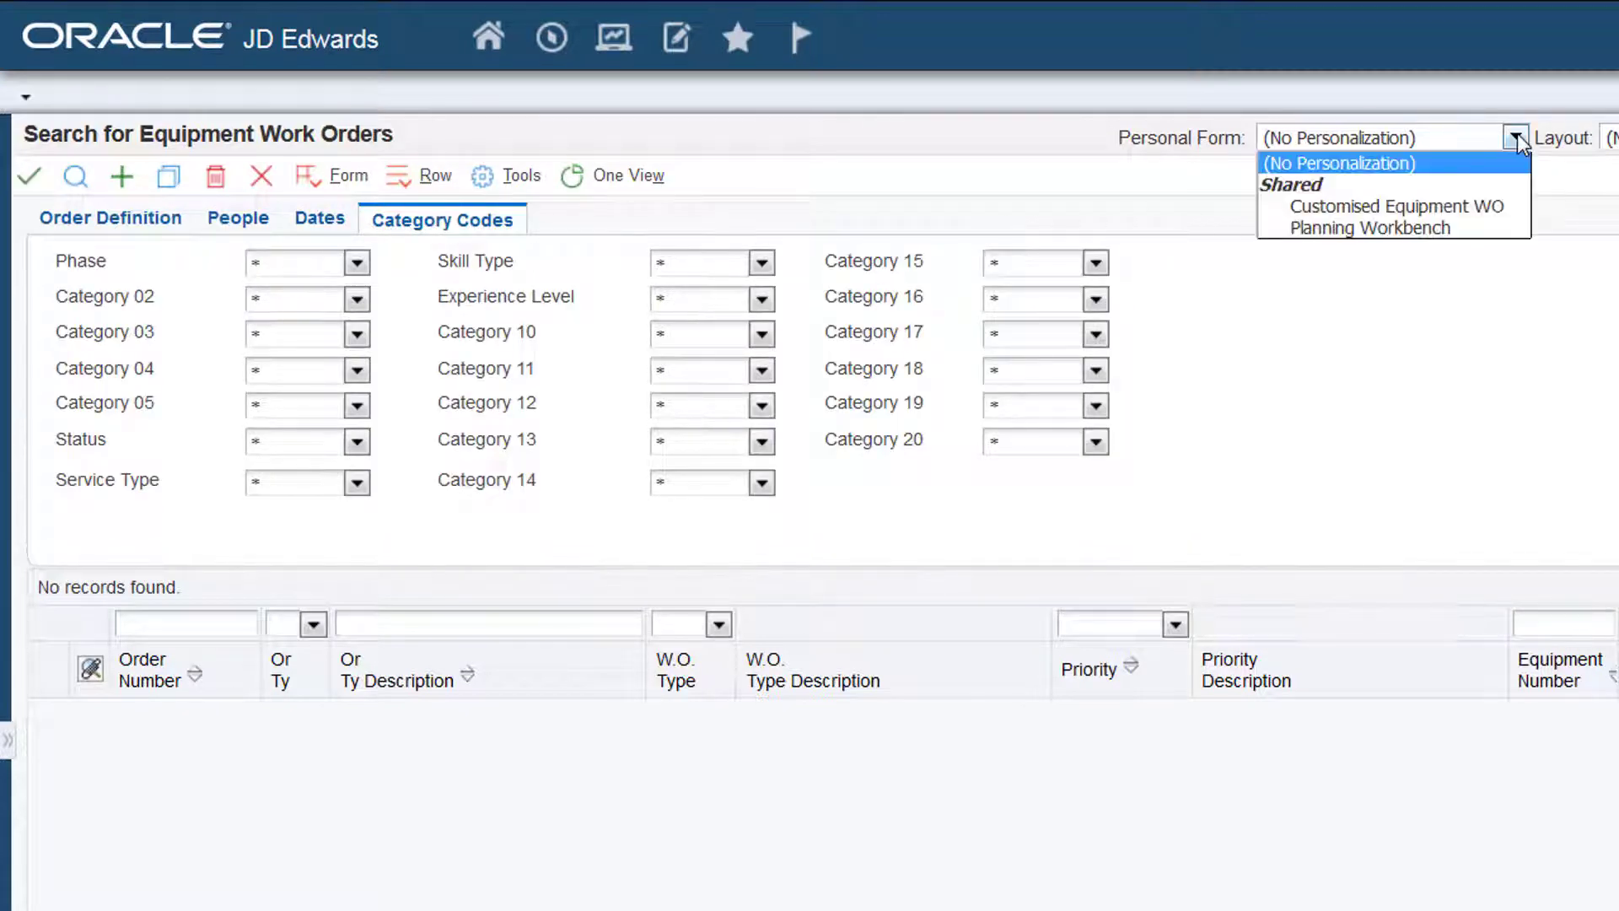
click(1395, 206)
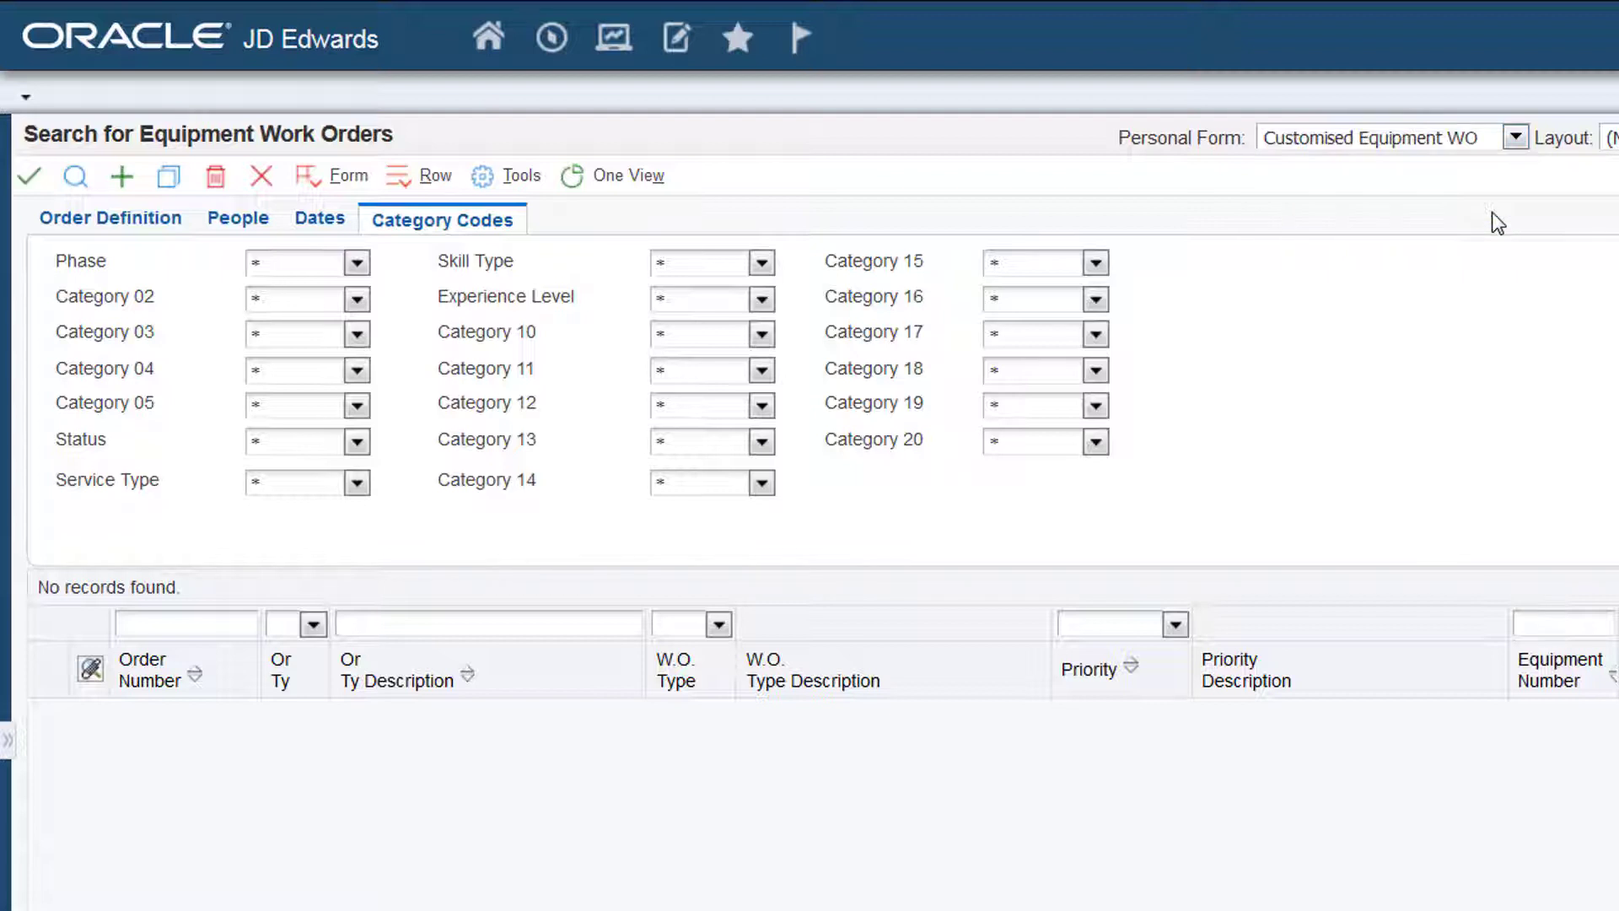
click(111, 218)
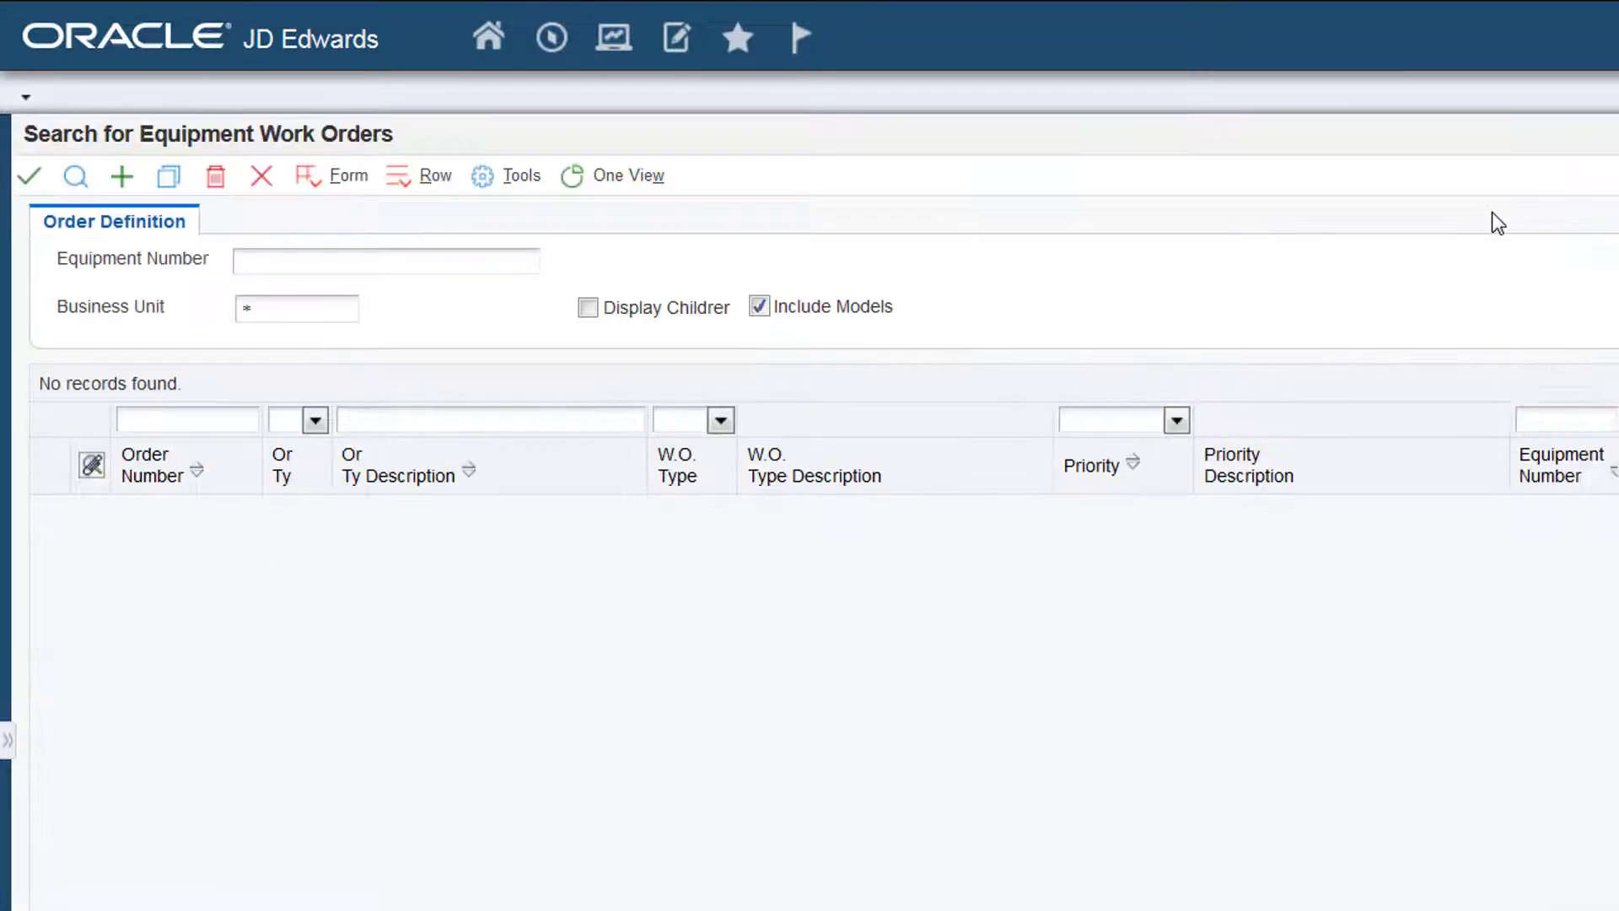
Step: Find the work orders for equipment number 31448
click(386, 282)
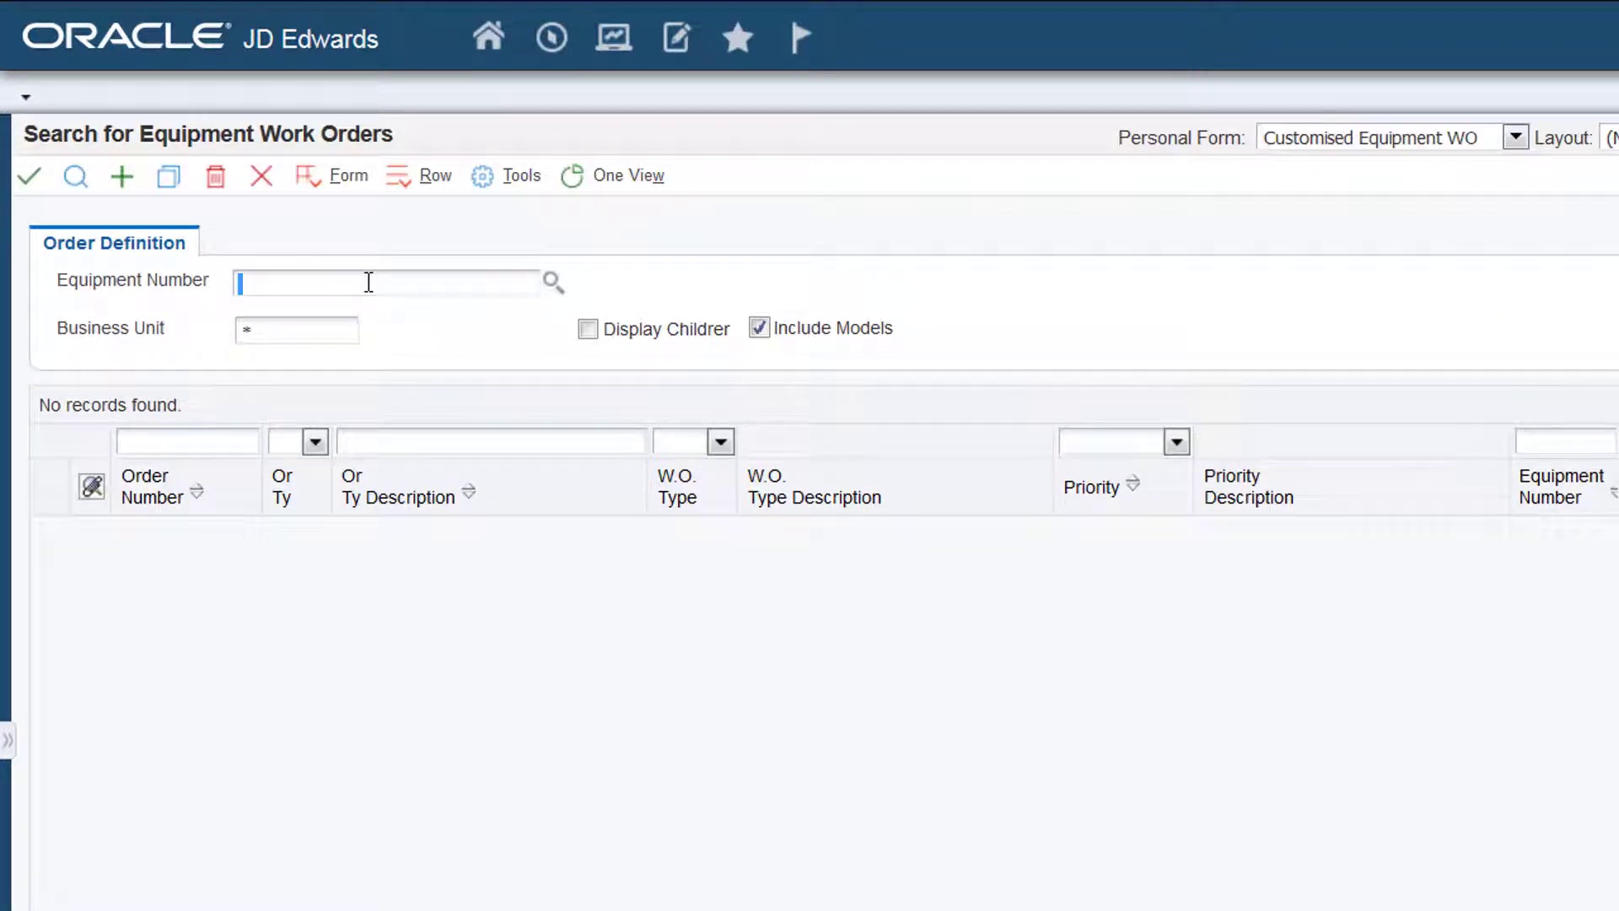
text(31448)
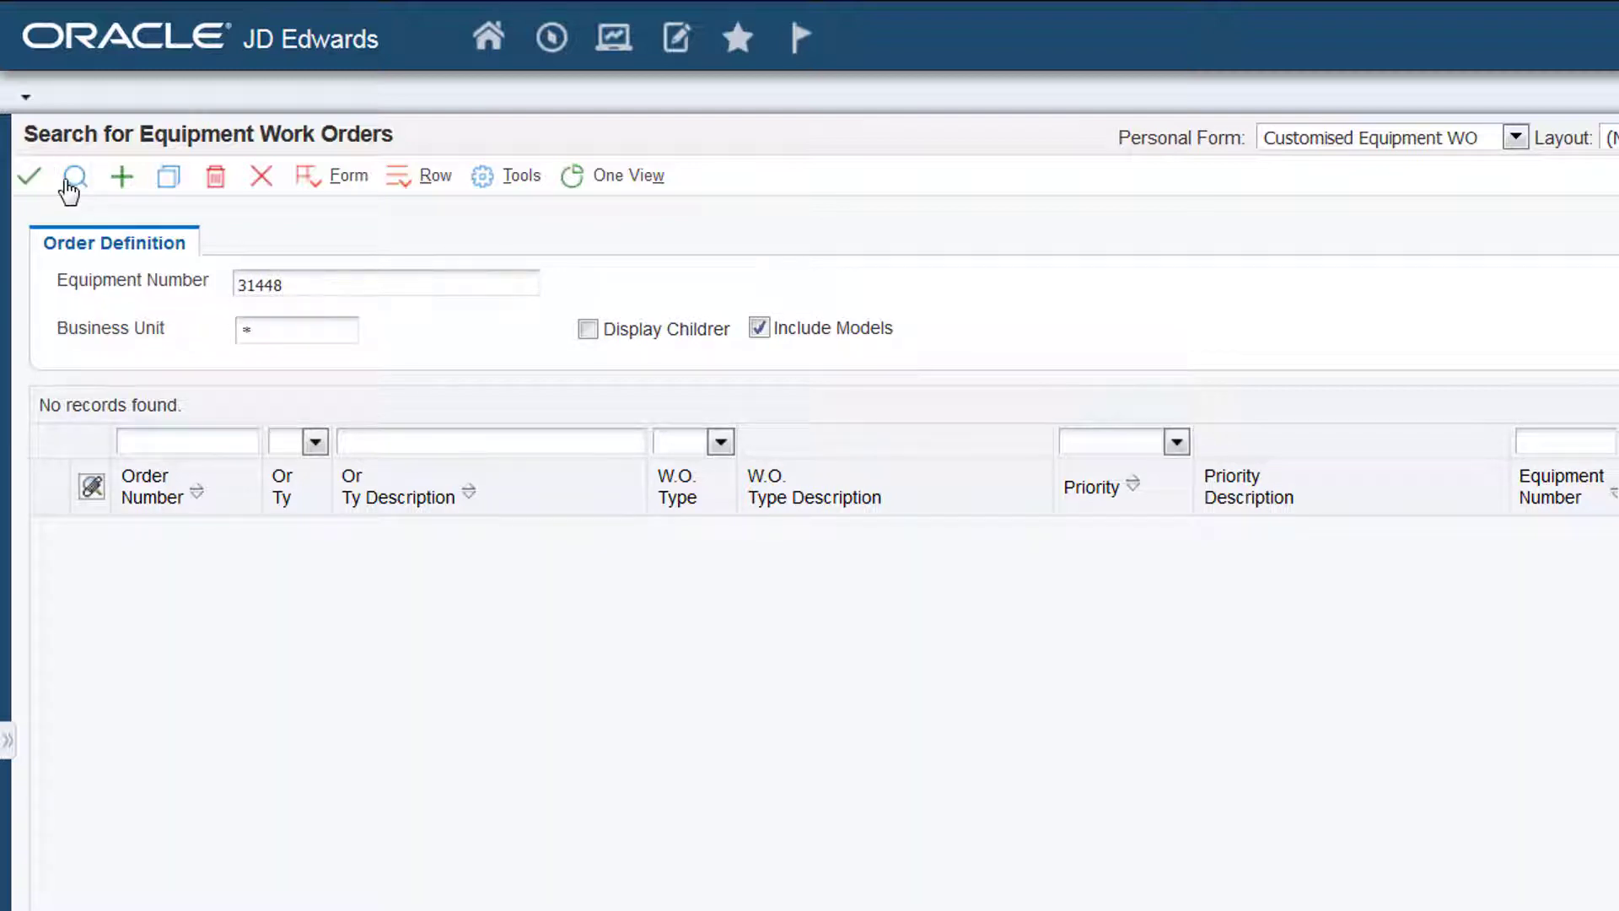
click(74, 176)
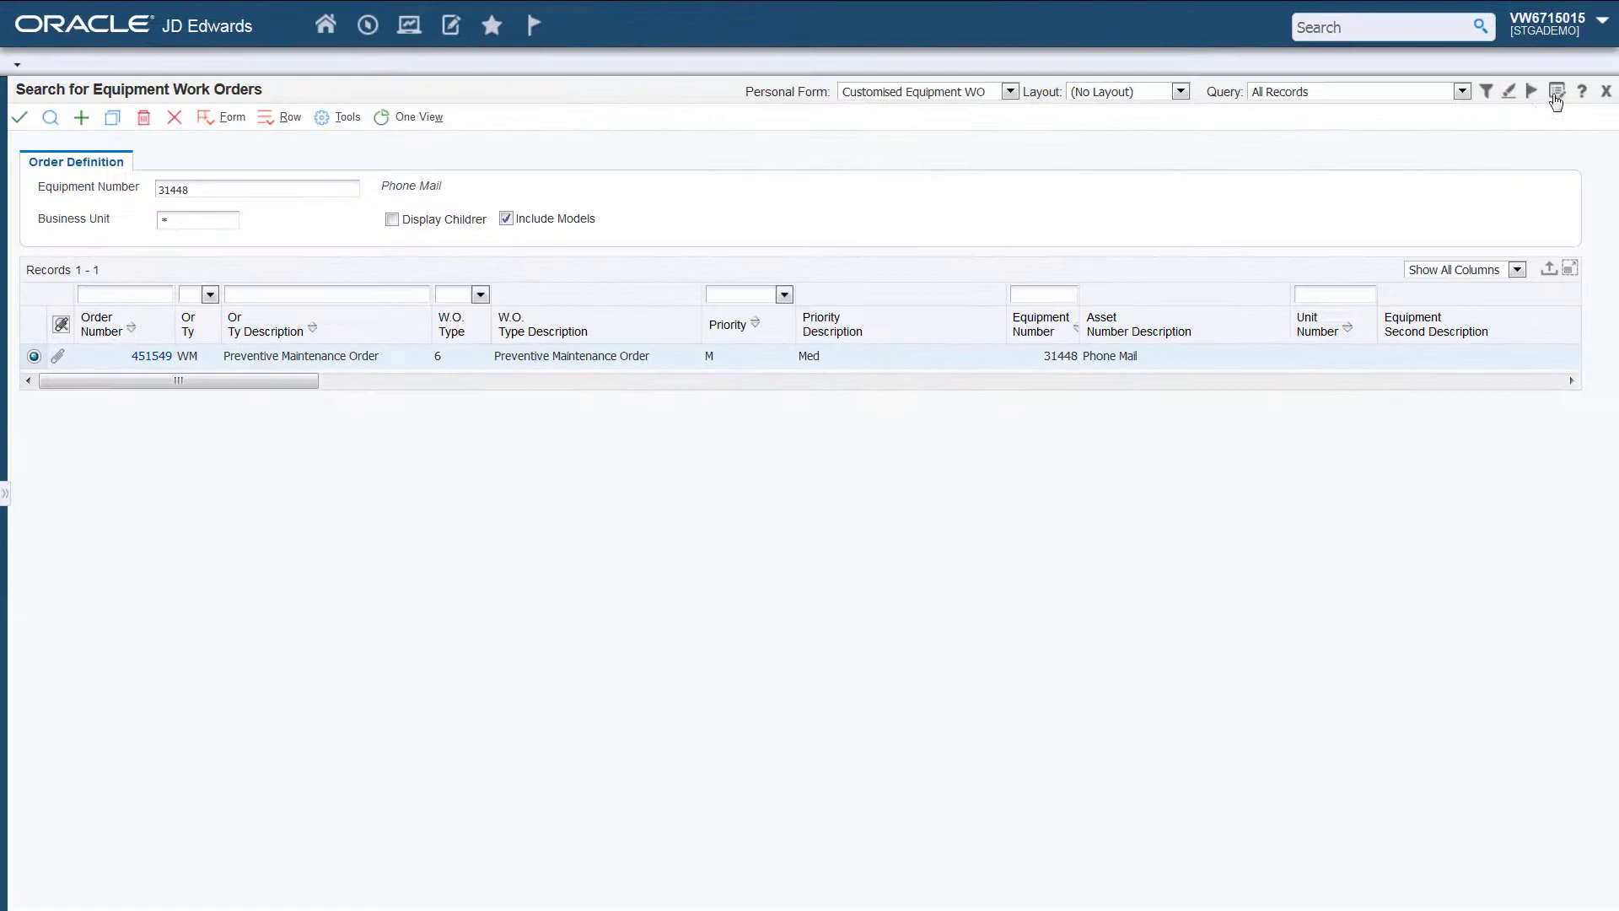
Step: Save a copy of the form as Status Search and add the Status criterion to it
click(1554, 91)
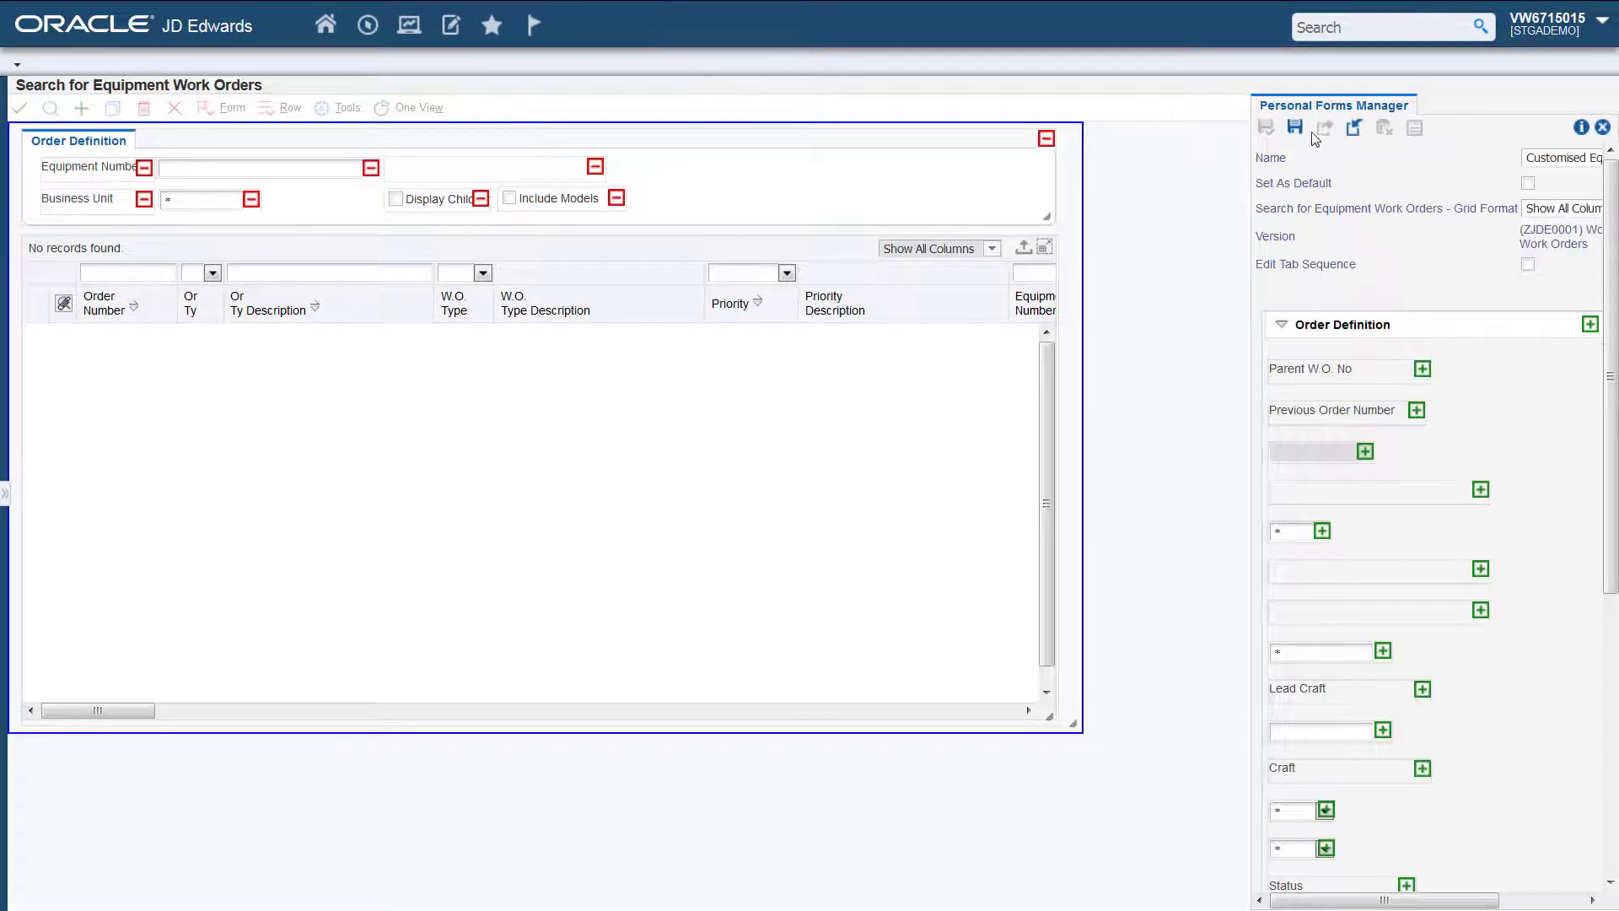
click(1293, 127)
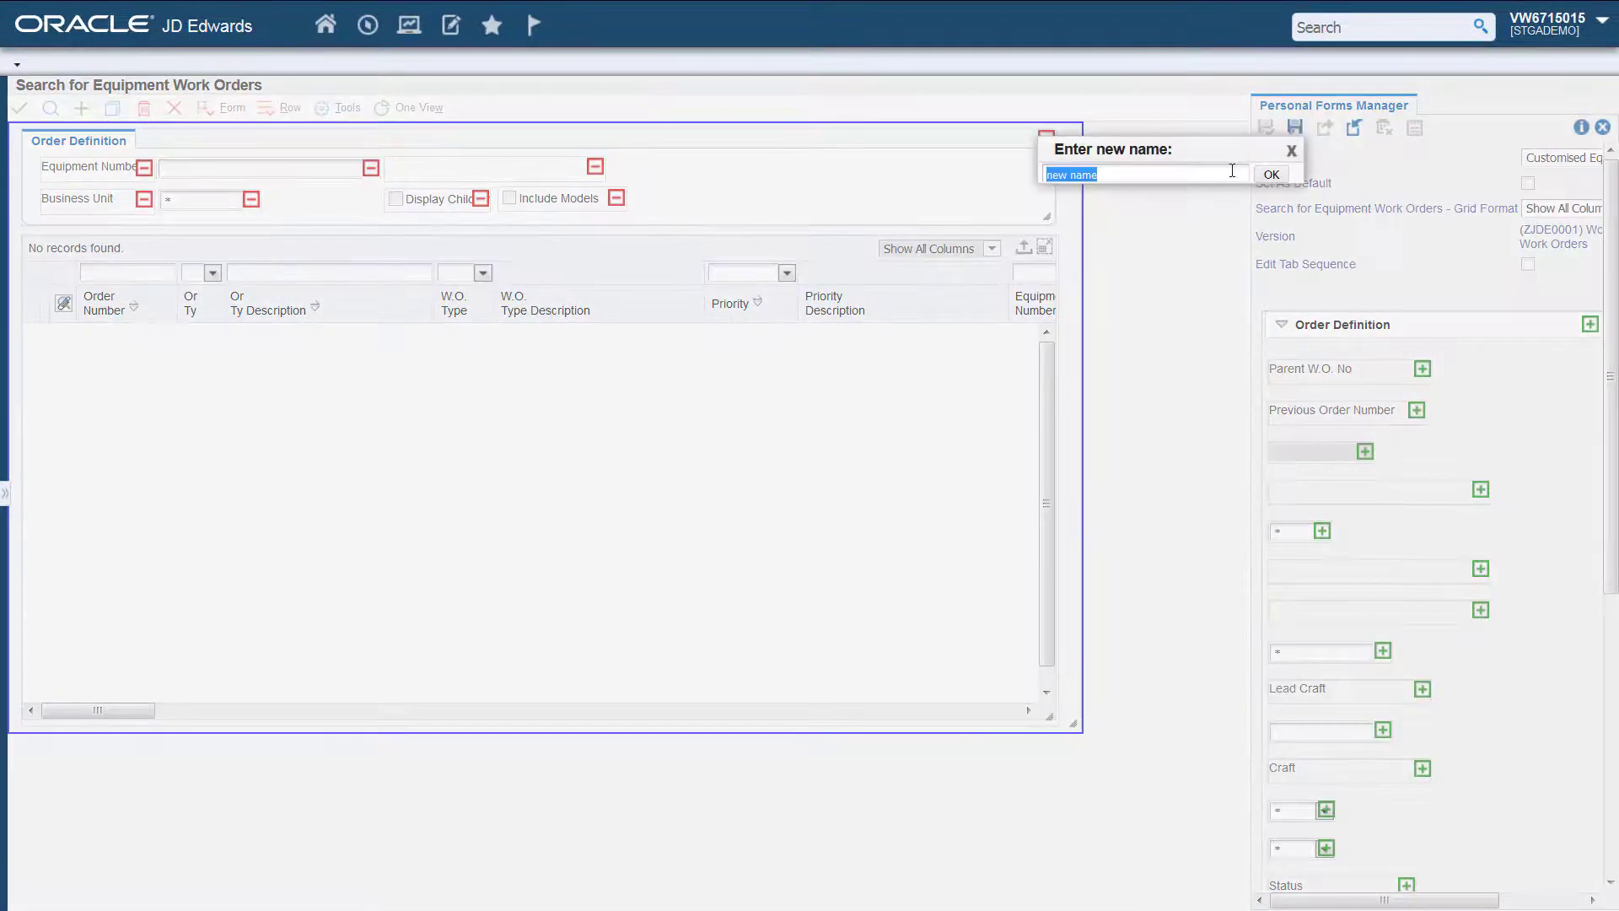
click(1271, 174)
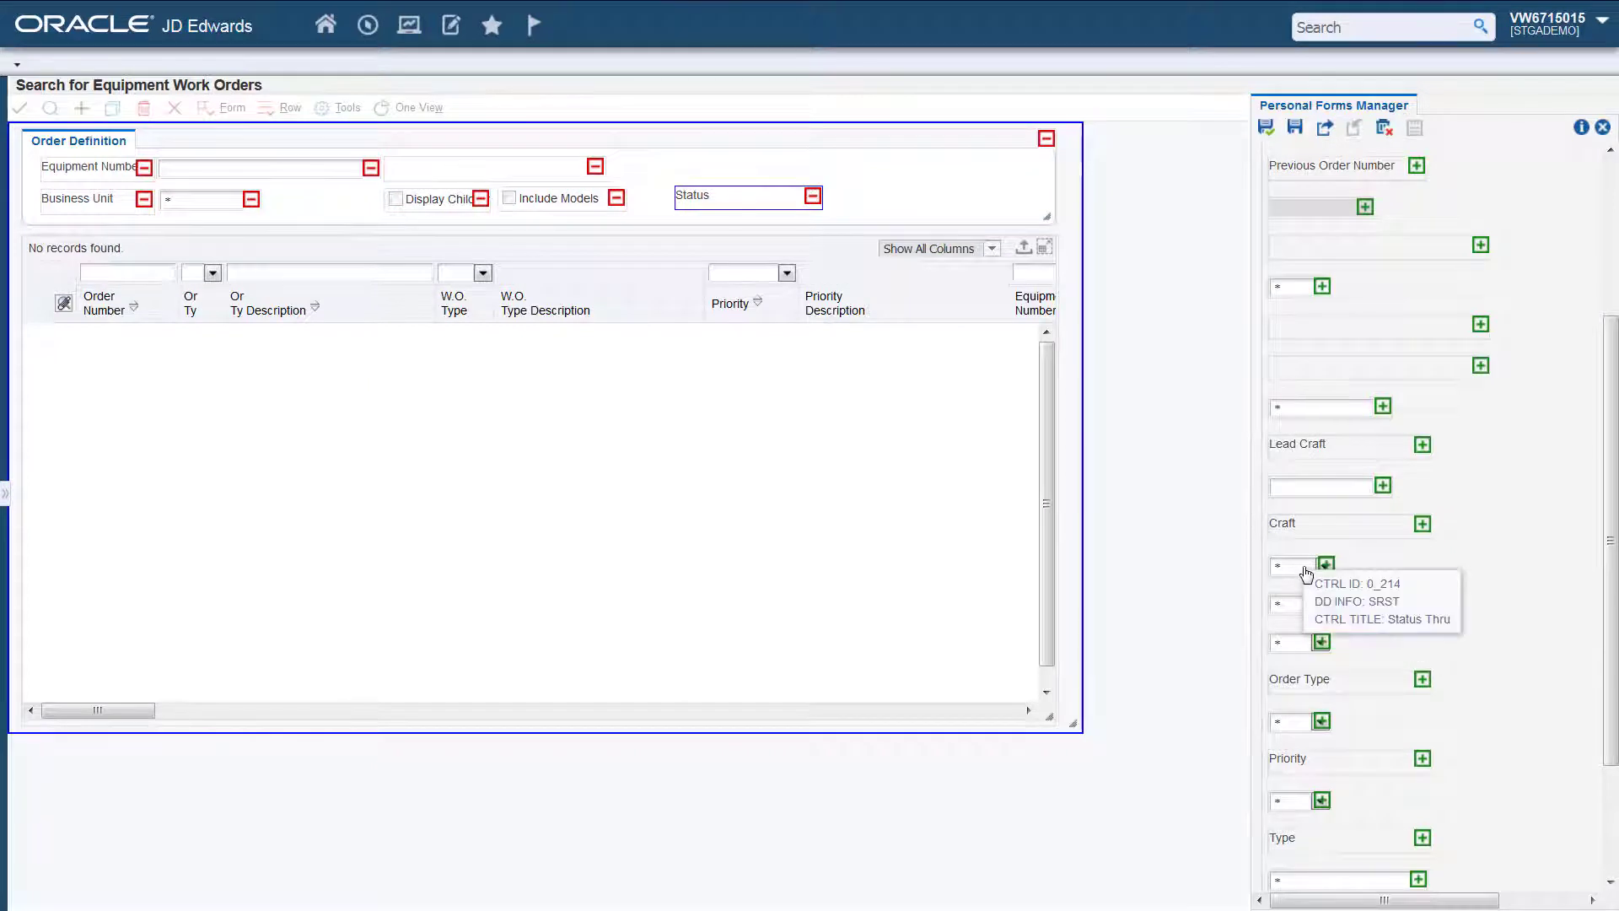
click(1325, 563)
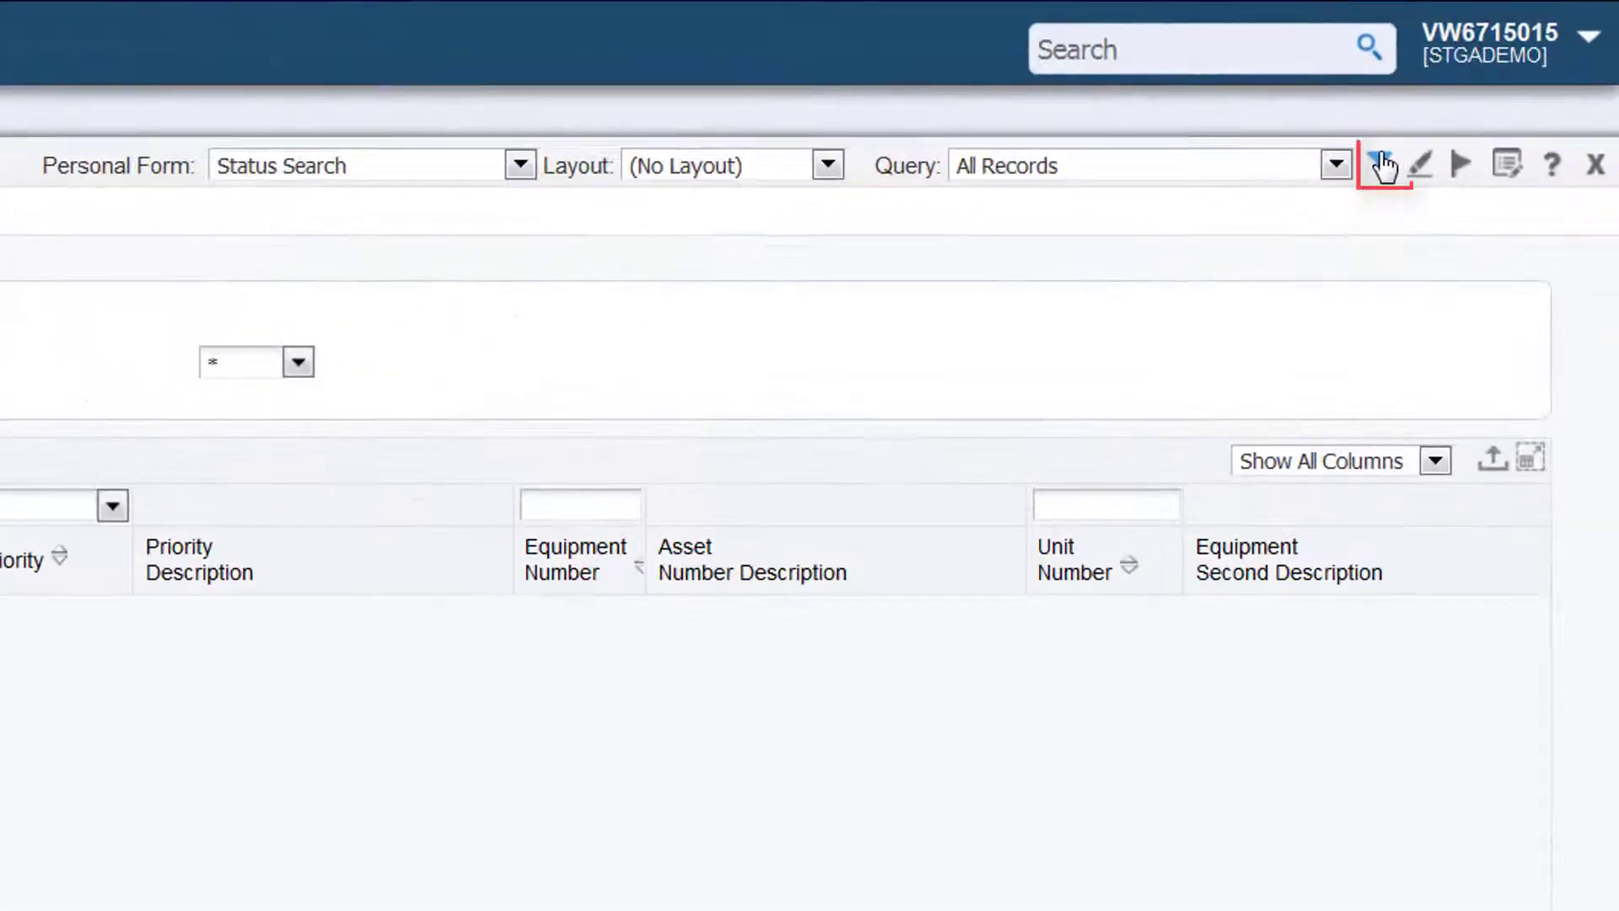
Step: Save the current search as a personal query named Assignee
click(1383, 165)
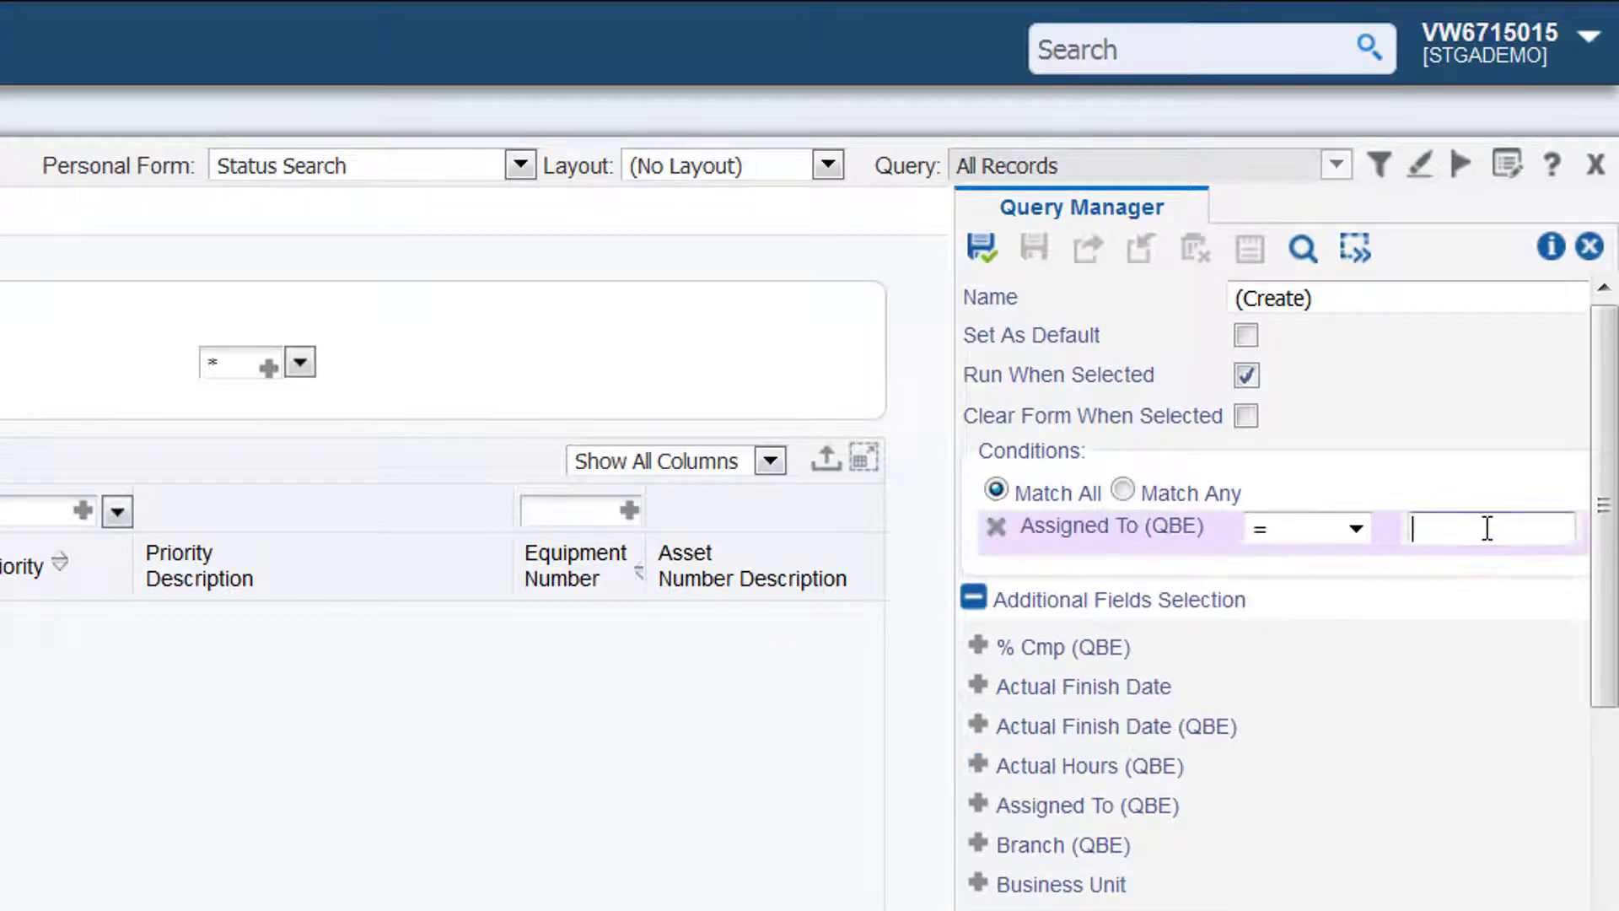
click(982, 248)
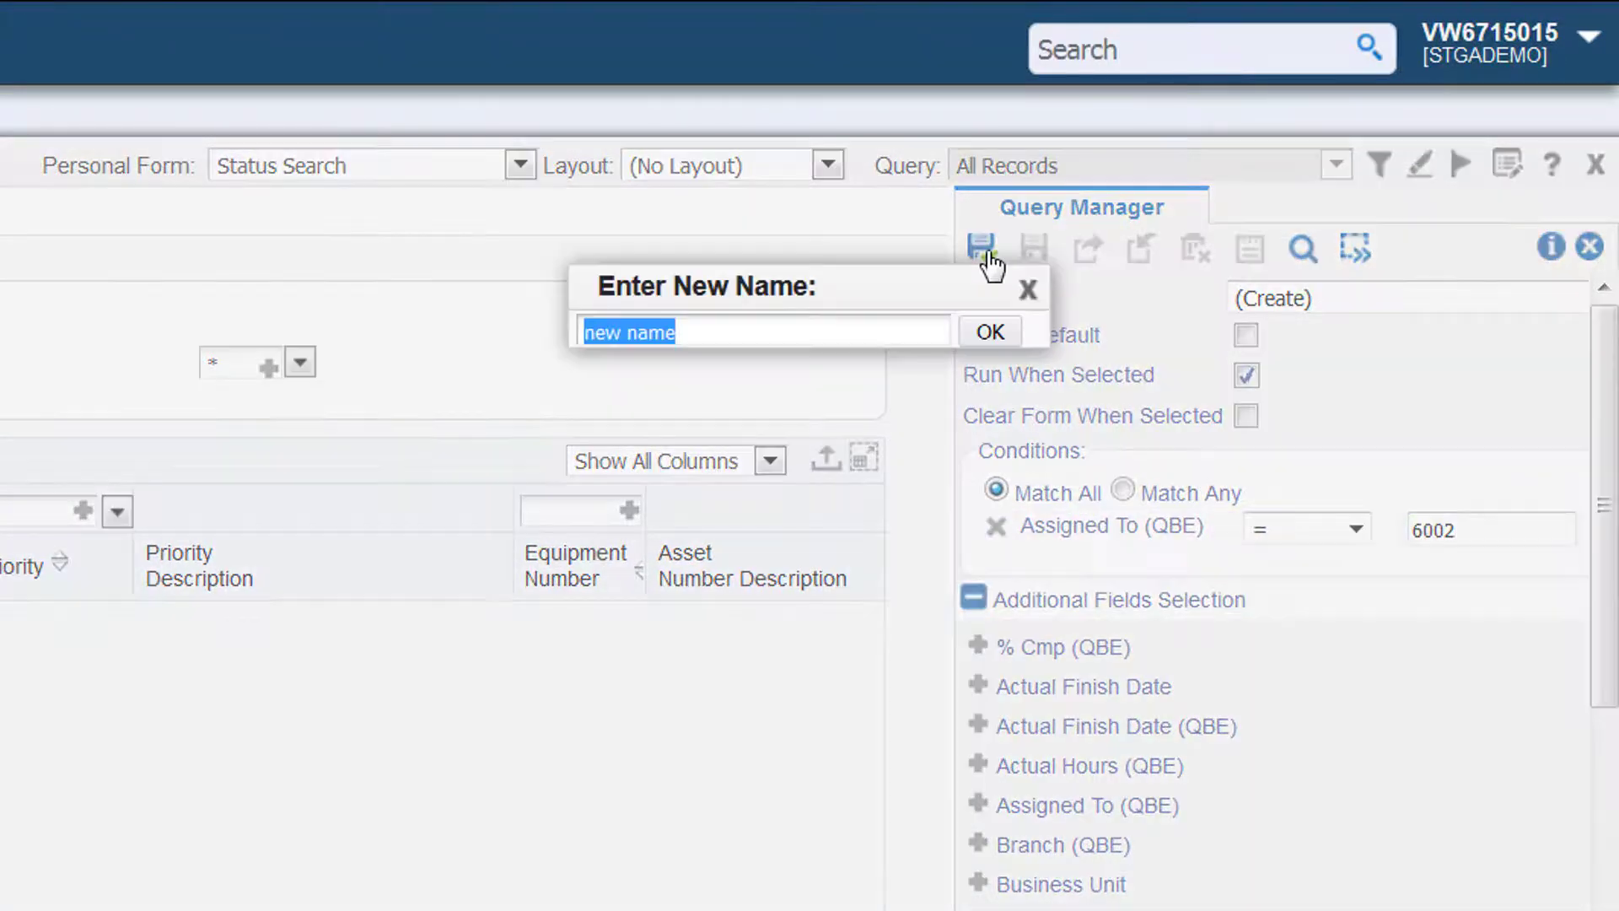
text(Assignee)
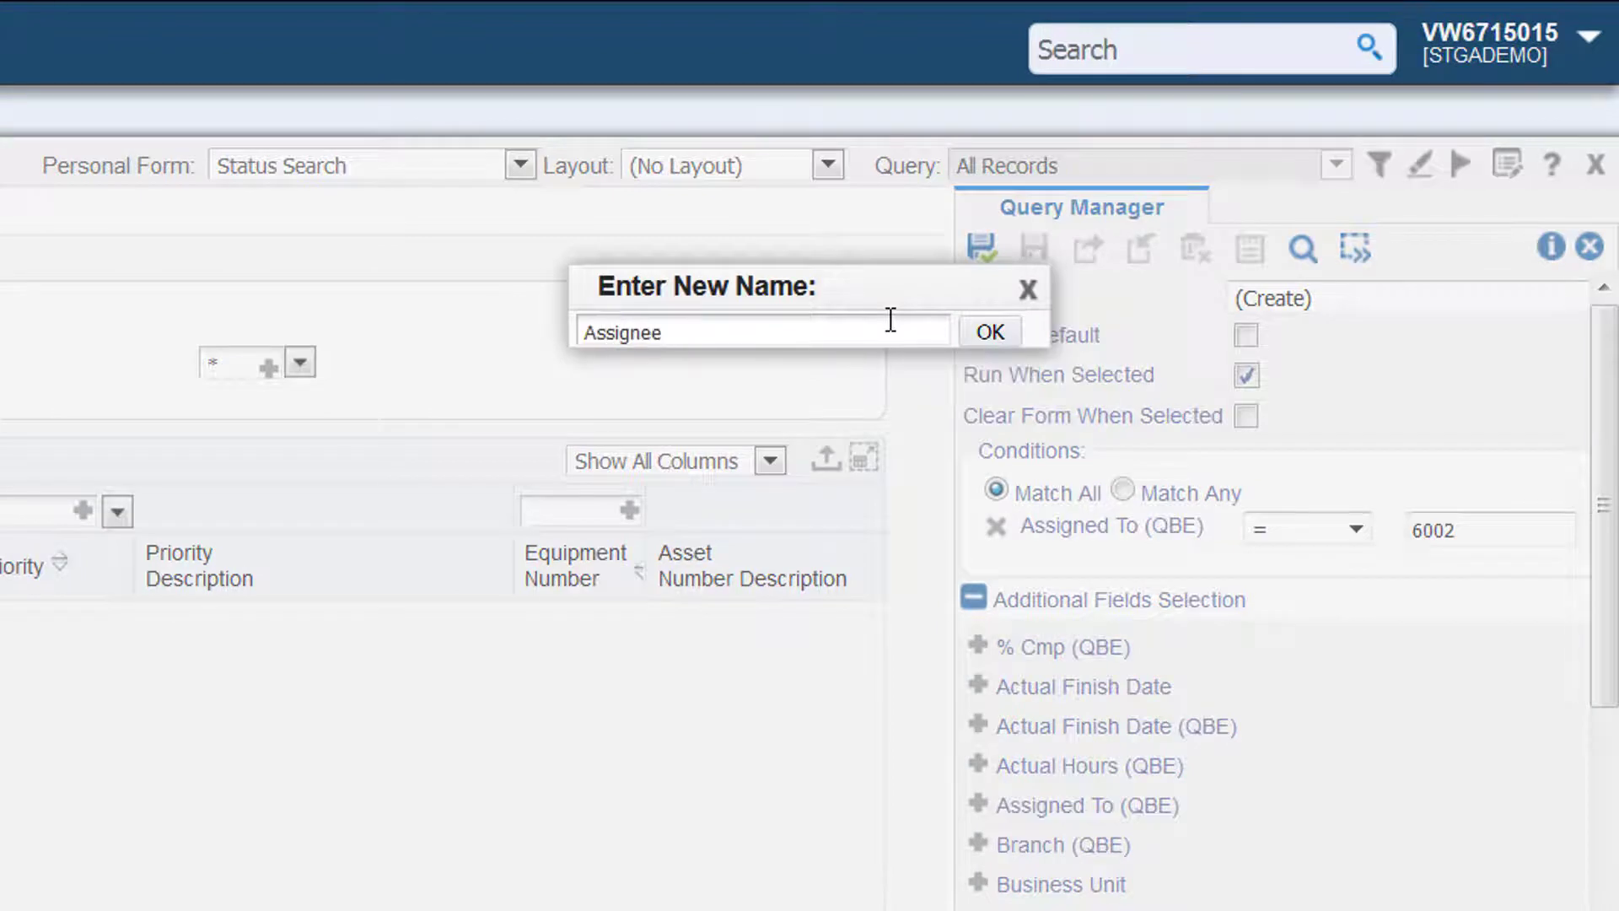
click(989, 332)
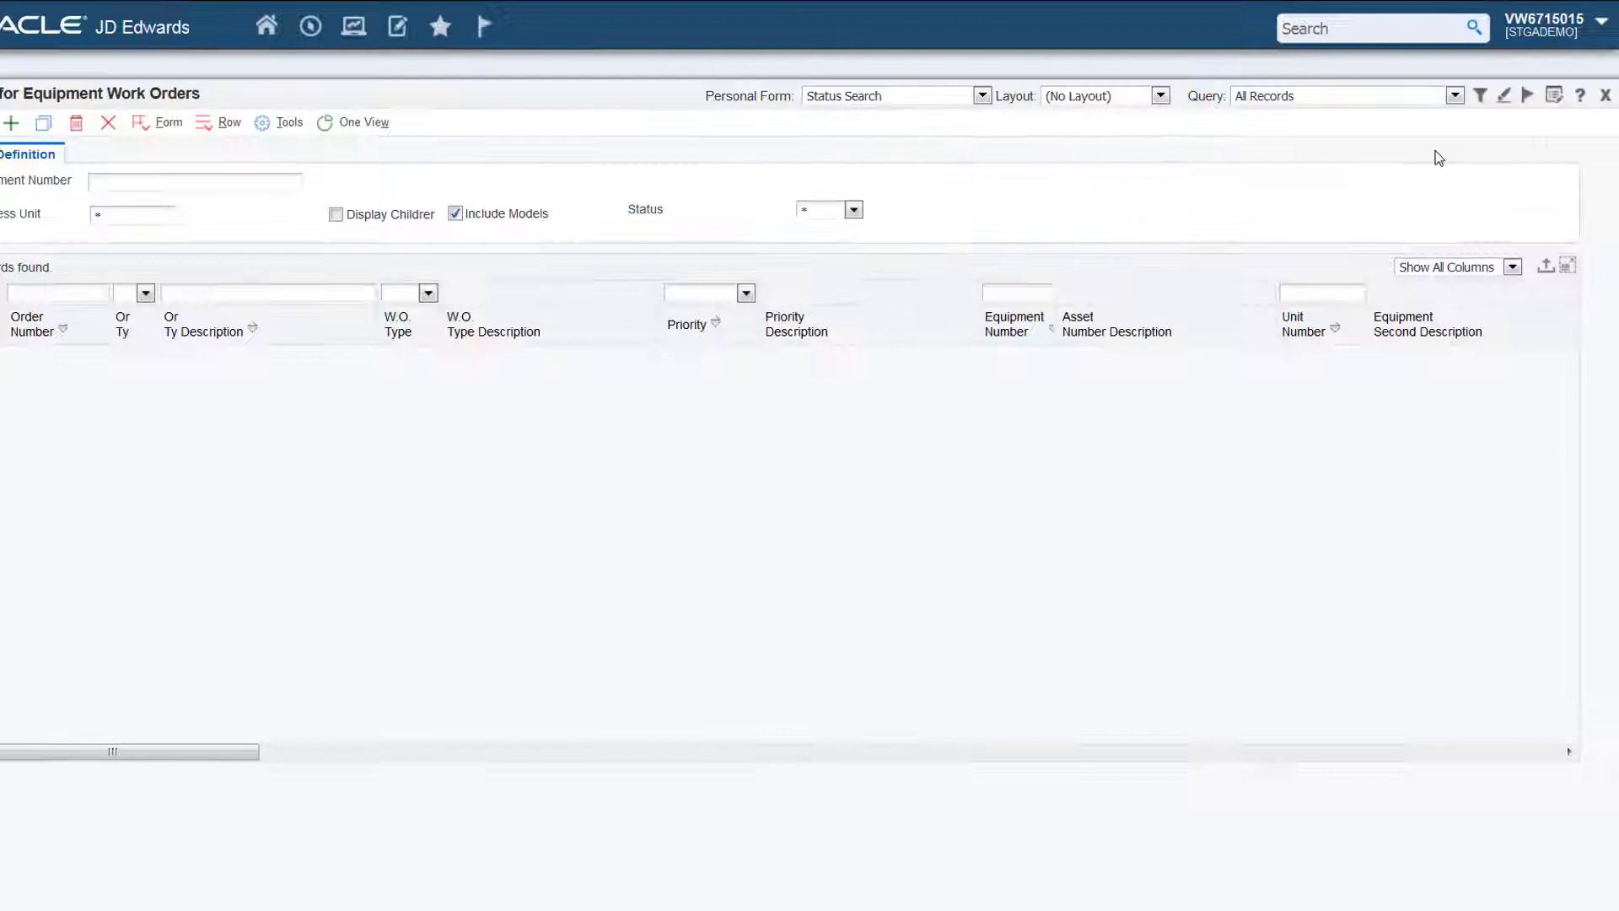
Step: Run the saved Assignee query and move on to Work With Work Orders
click(1453, 95)
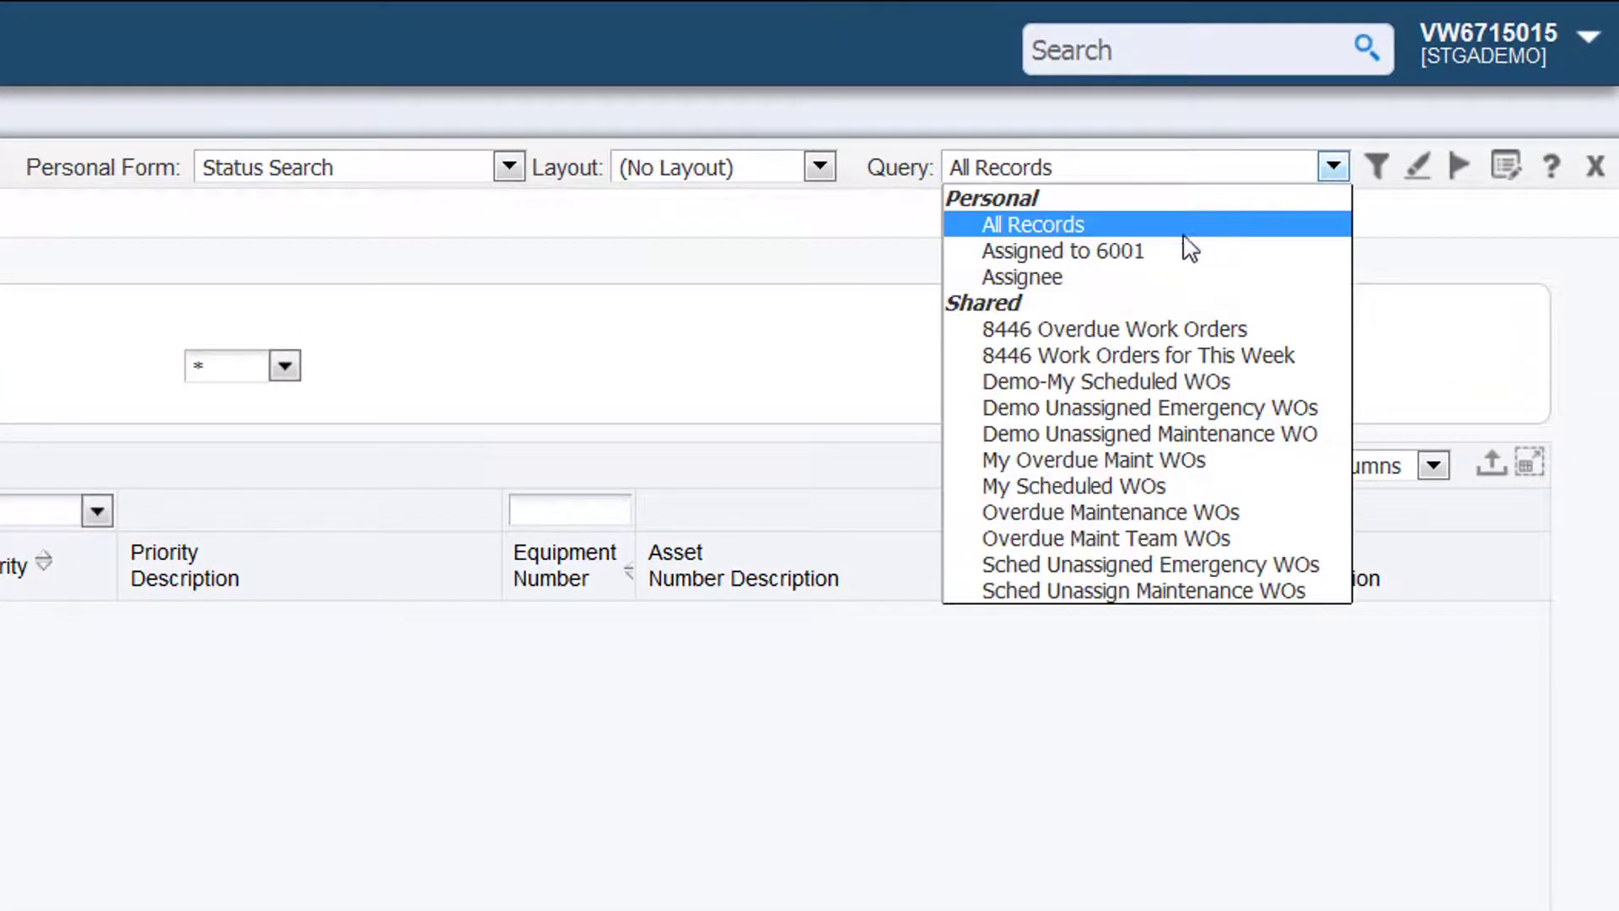
click(1018, 277)
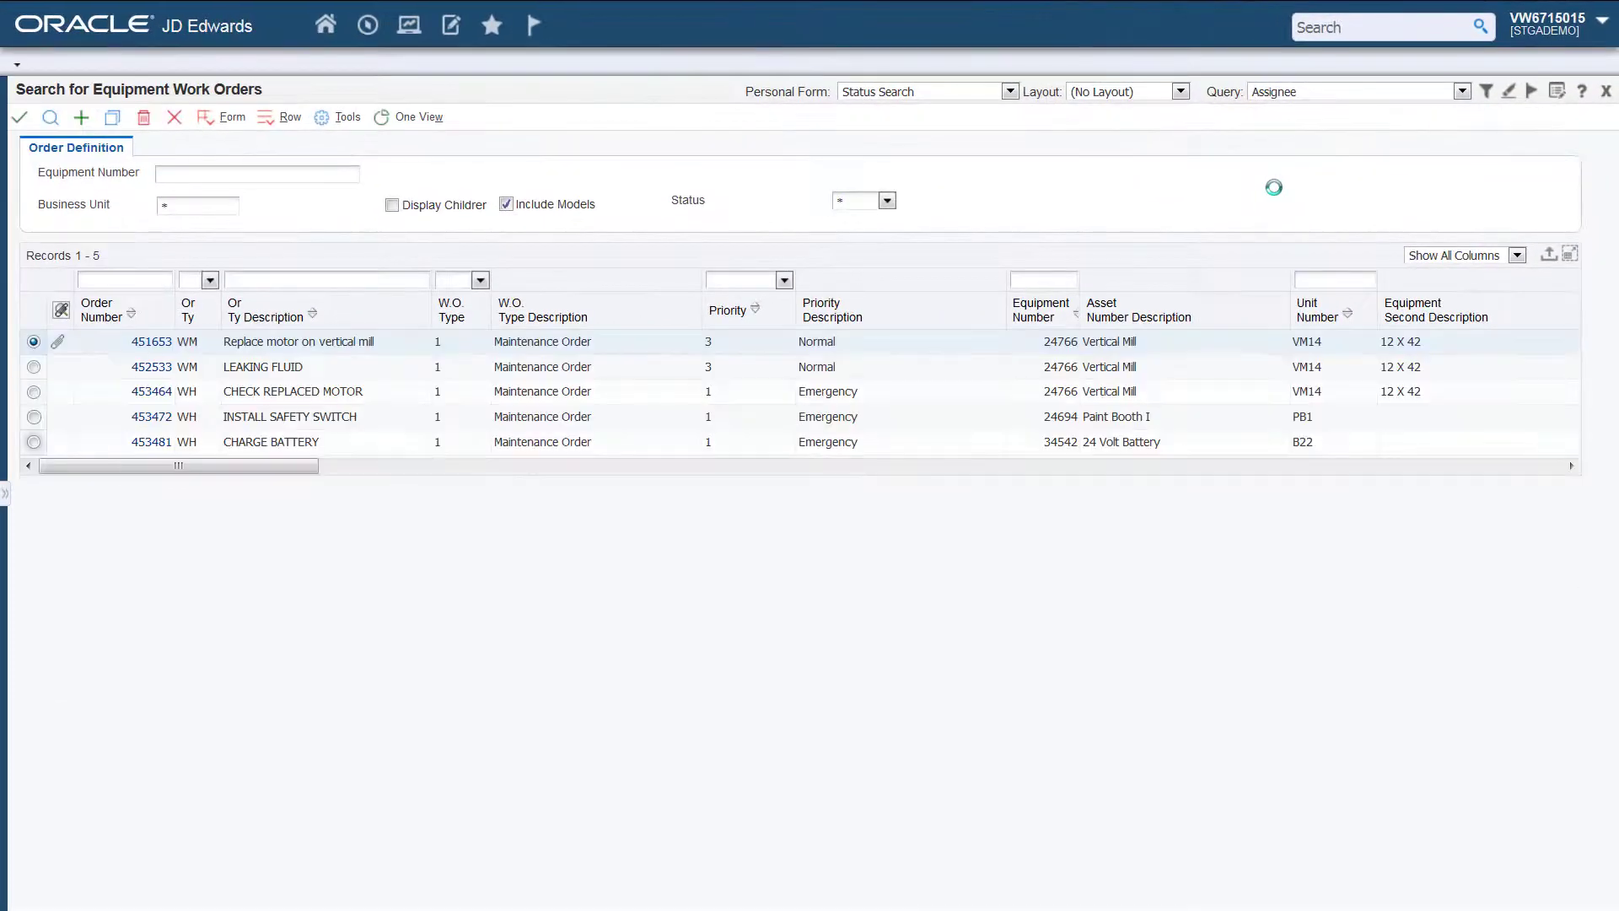
click(151, 341)
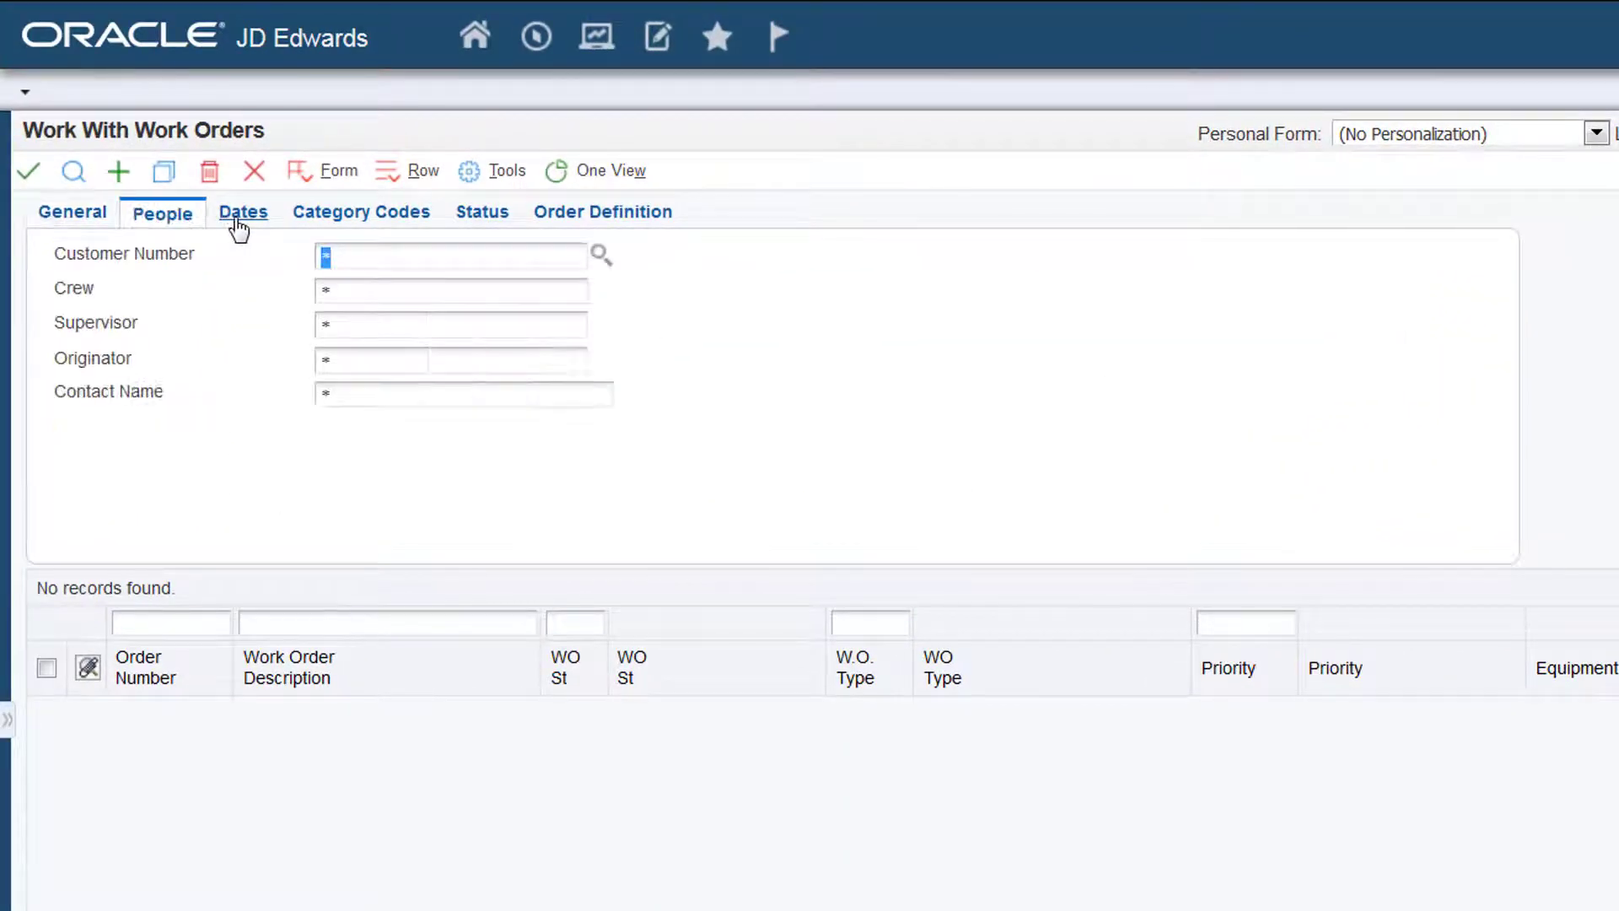
Step: Review the Dates, Status and Order Definition criteria on Work With Work Orders
click(242, 213)
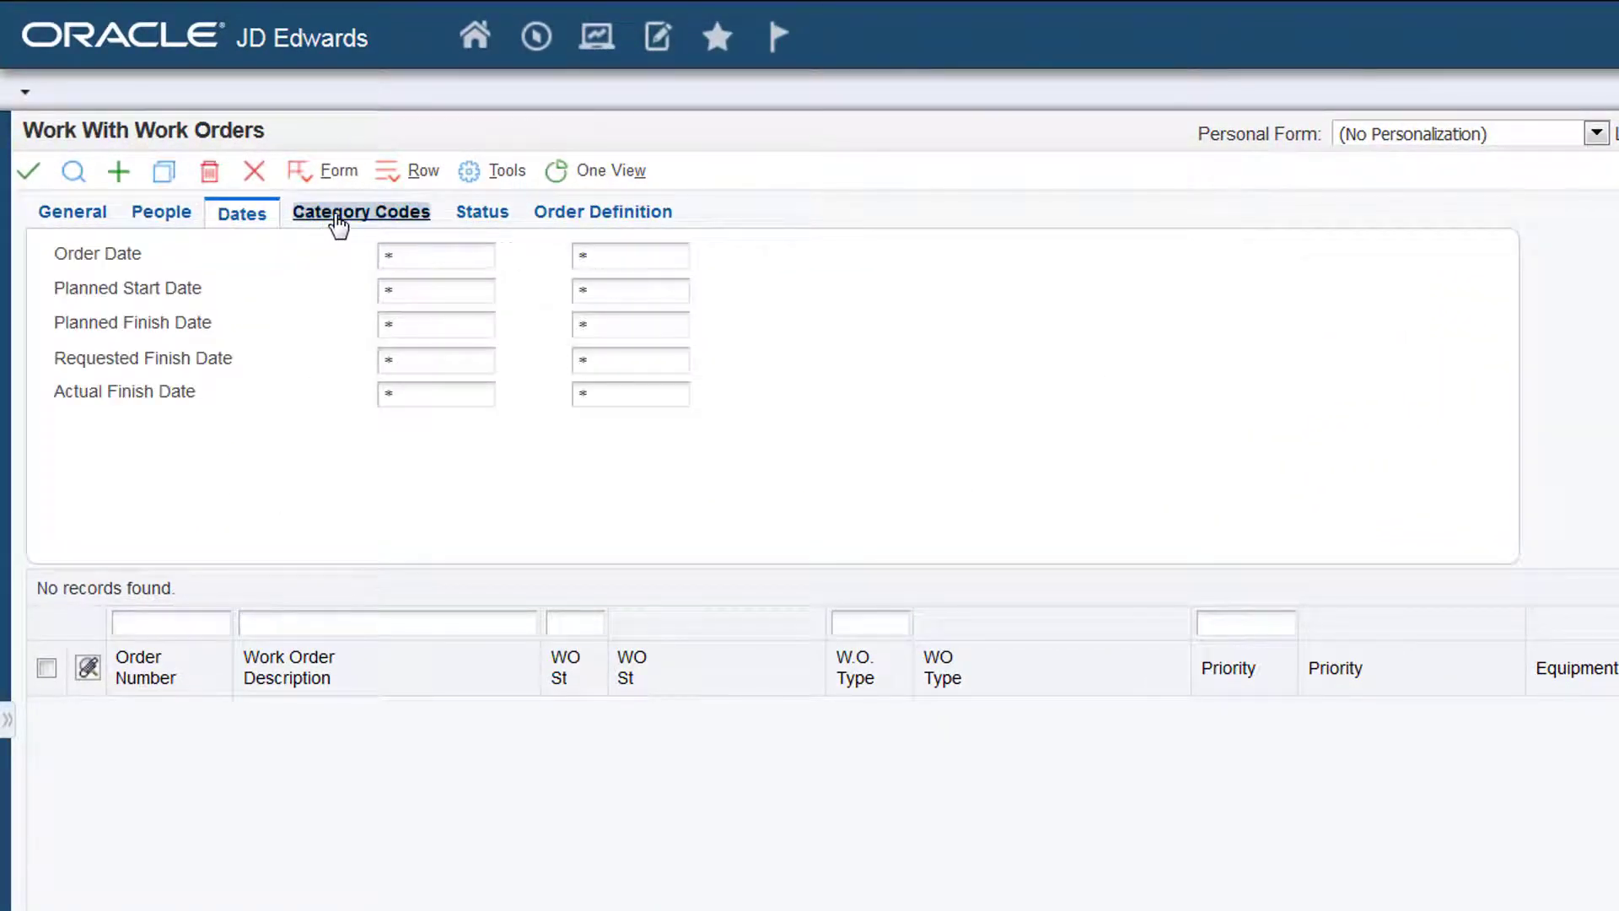
click(480, 212)
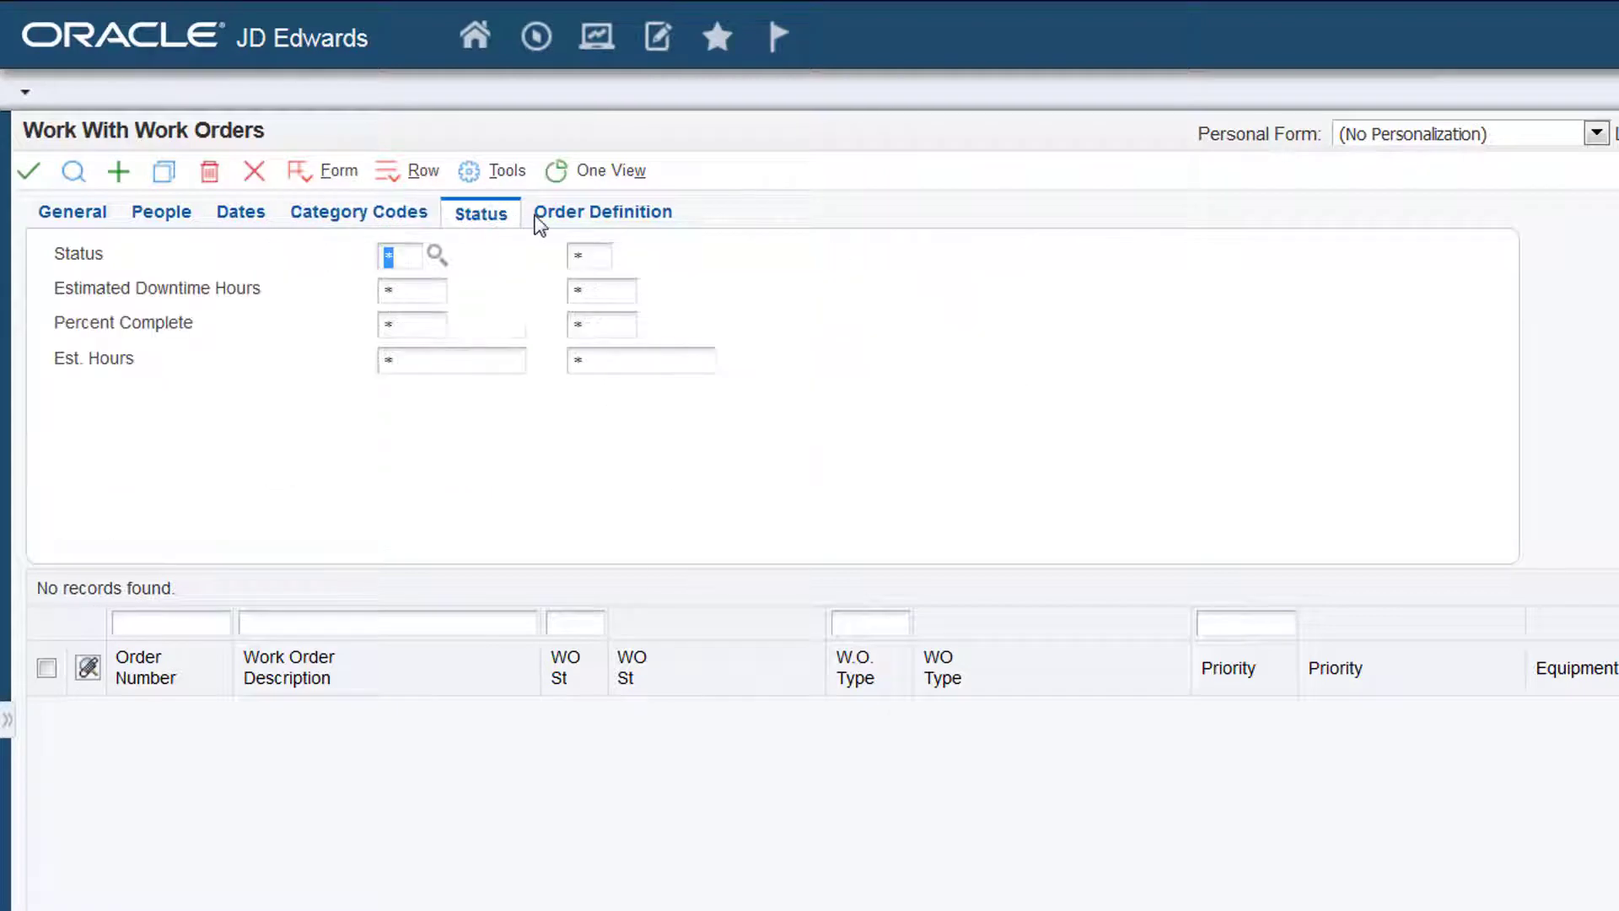
click(604, 212)
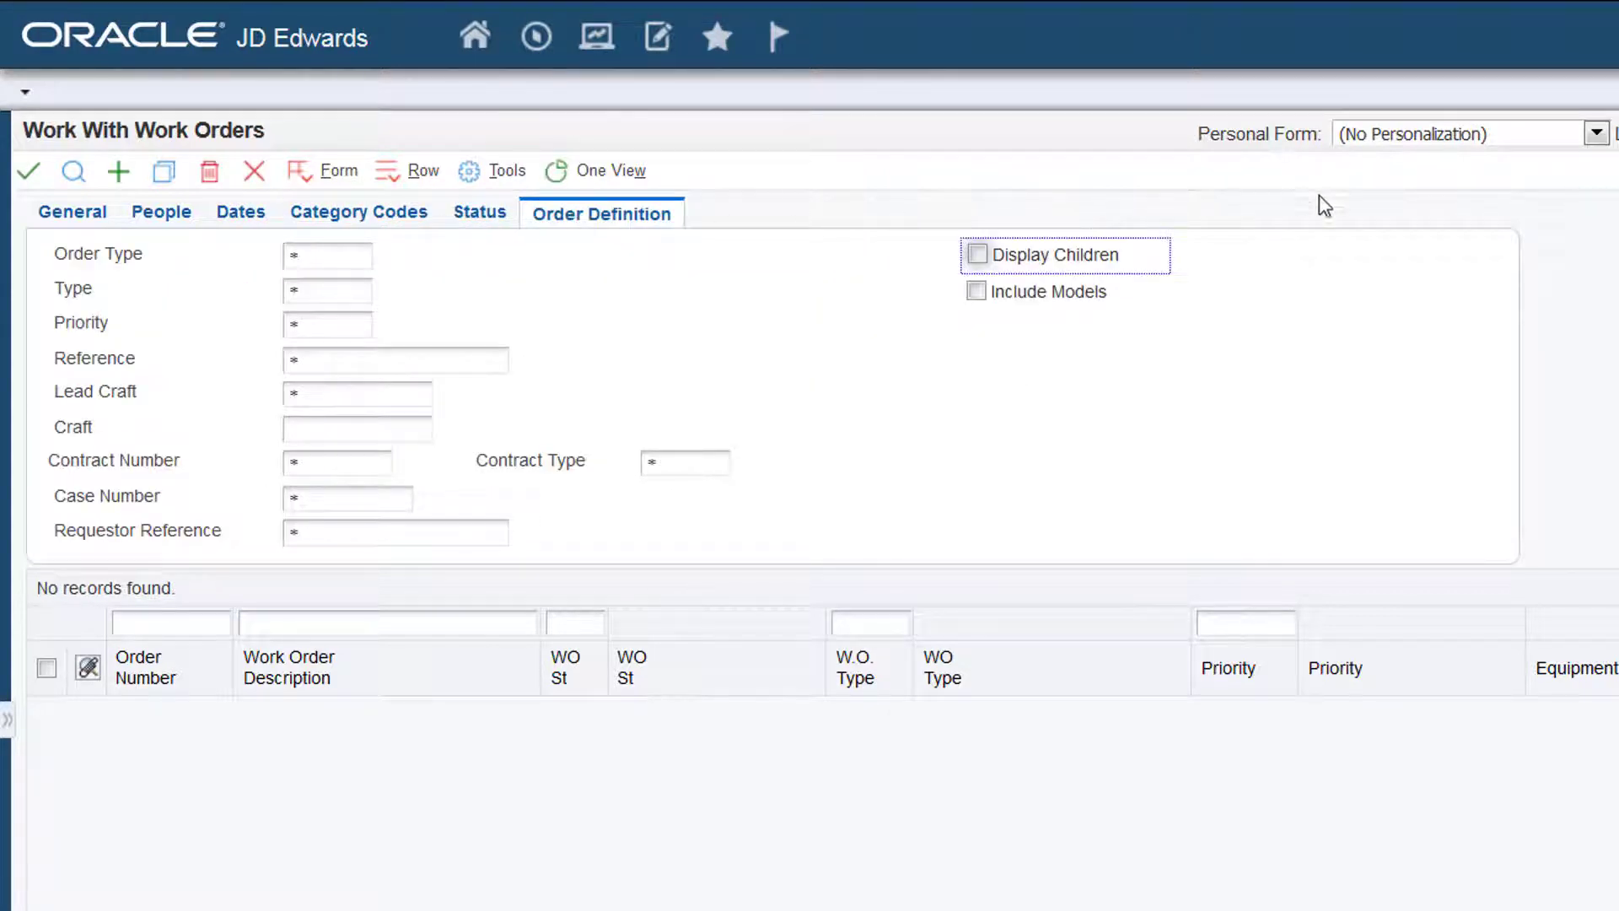
Step: Apply the Customized CAM Work Order personal form, then return to No Personalization
click(1594, 133)
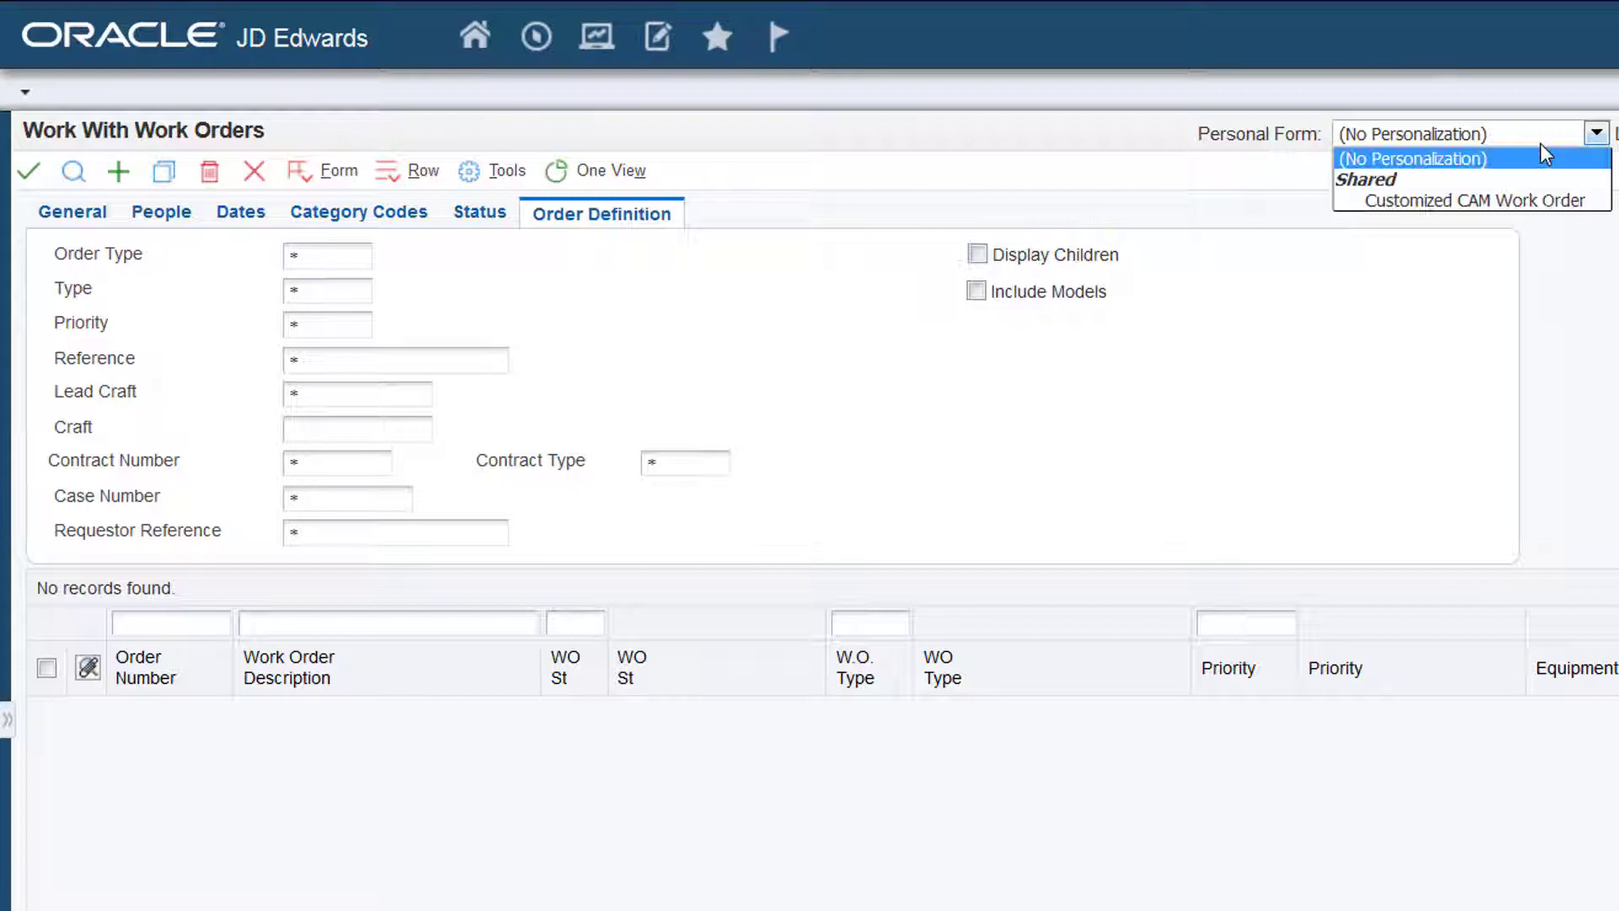
click(1467, 201)
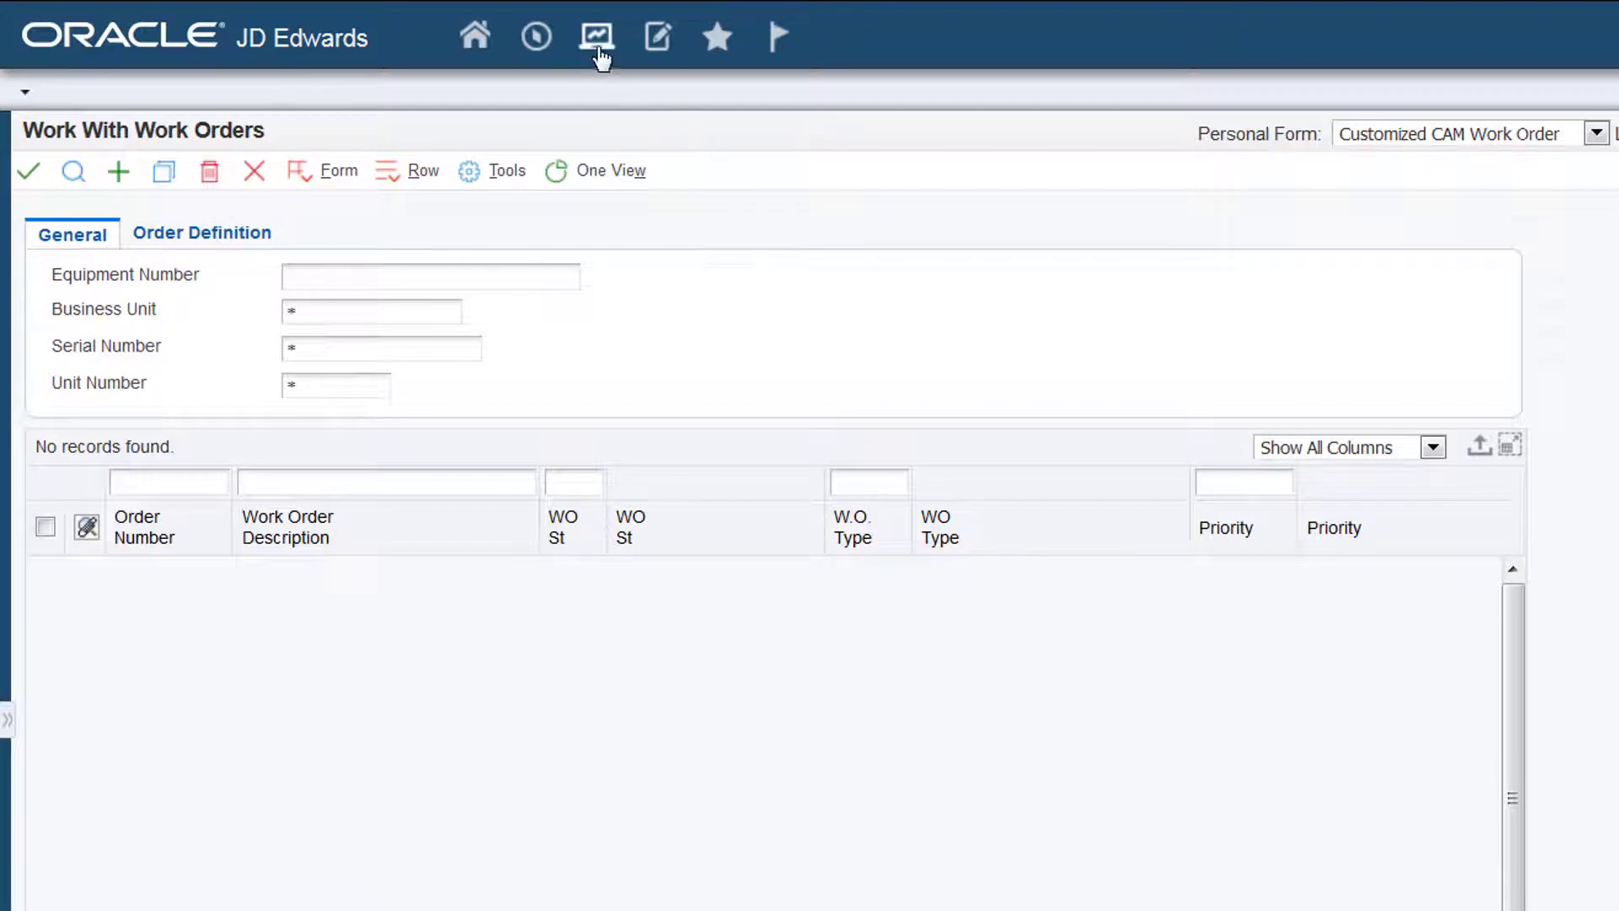
mouse_move(729, 214)
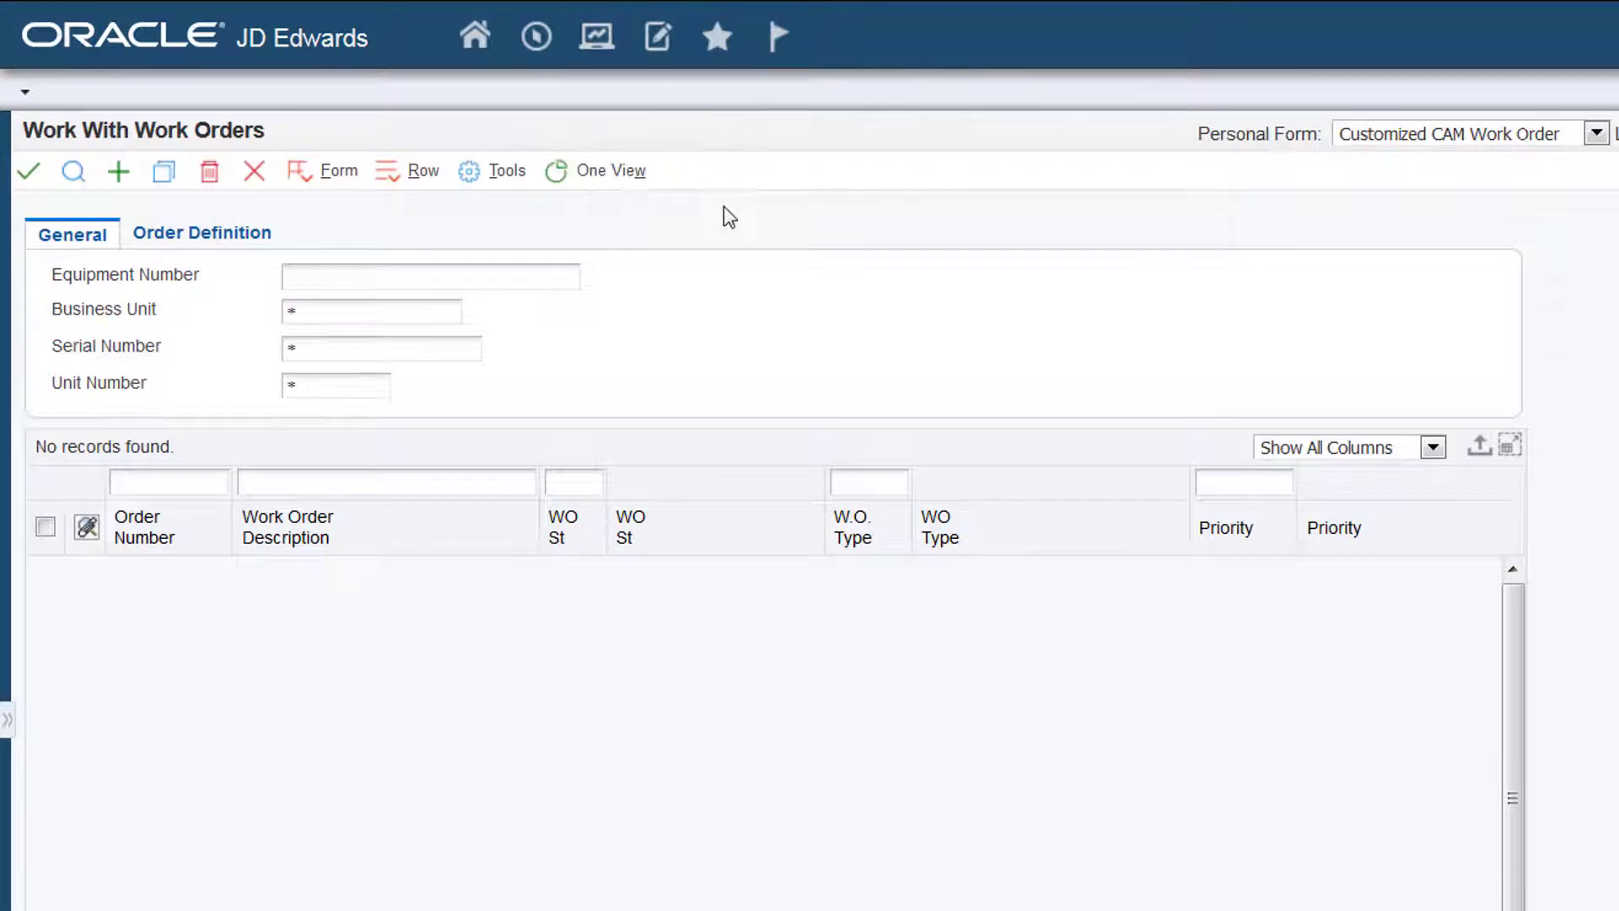
click(1594, 133)
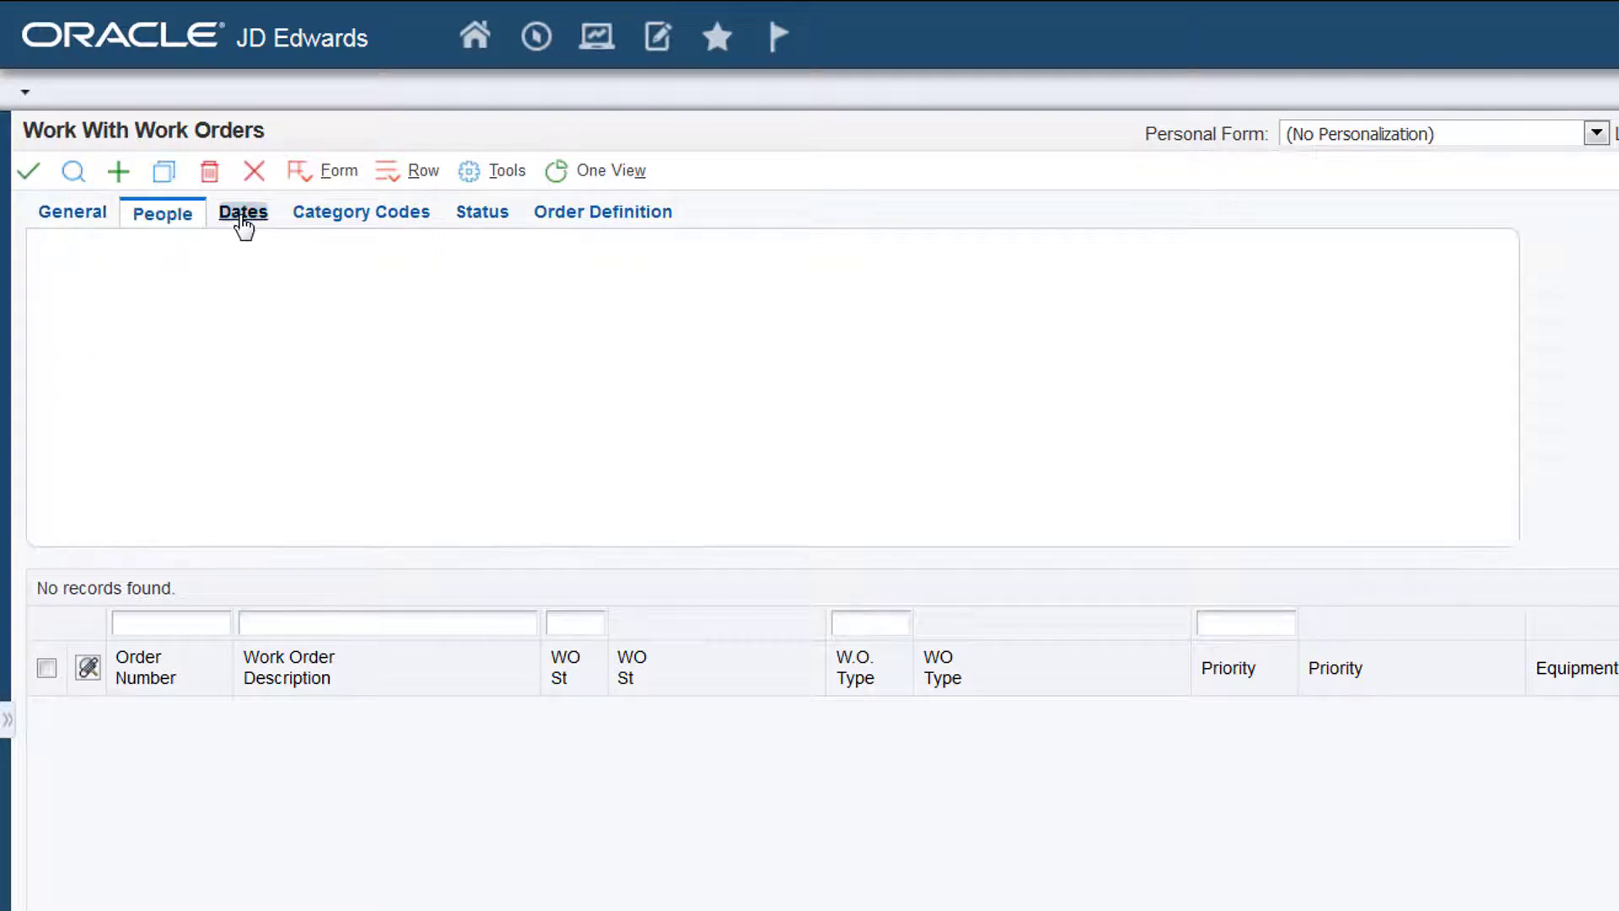
Step: Apply the Customized ServiceManagementWO form with its Site Number criterion, then launch Search For Service Work Orders
click(243, 213)
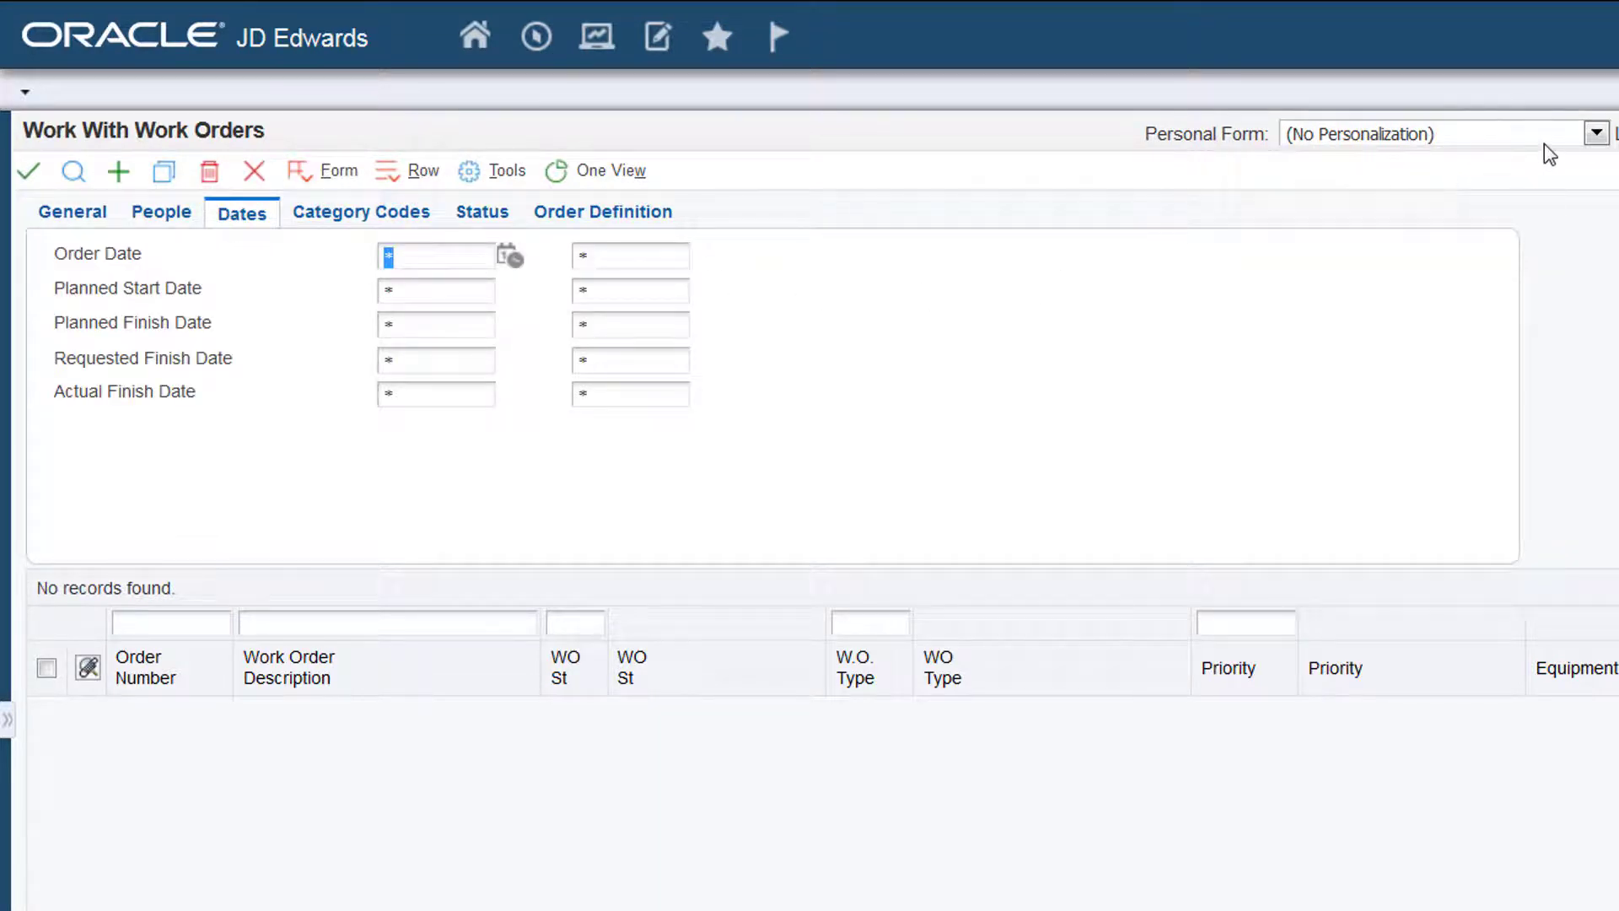
click(1598, 132)
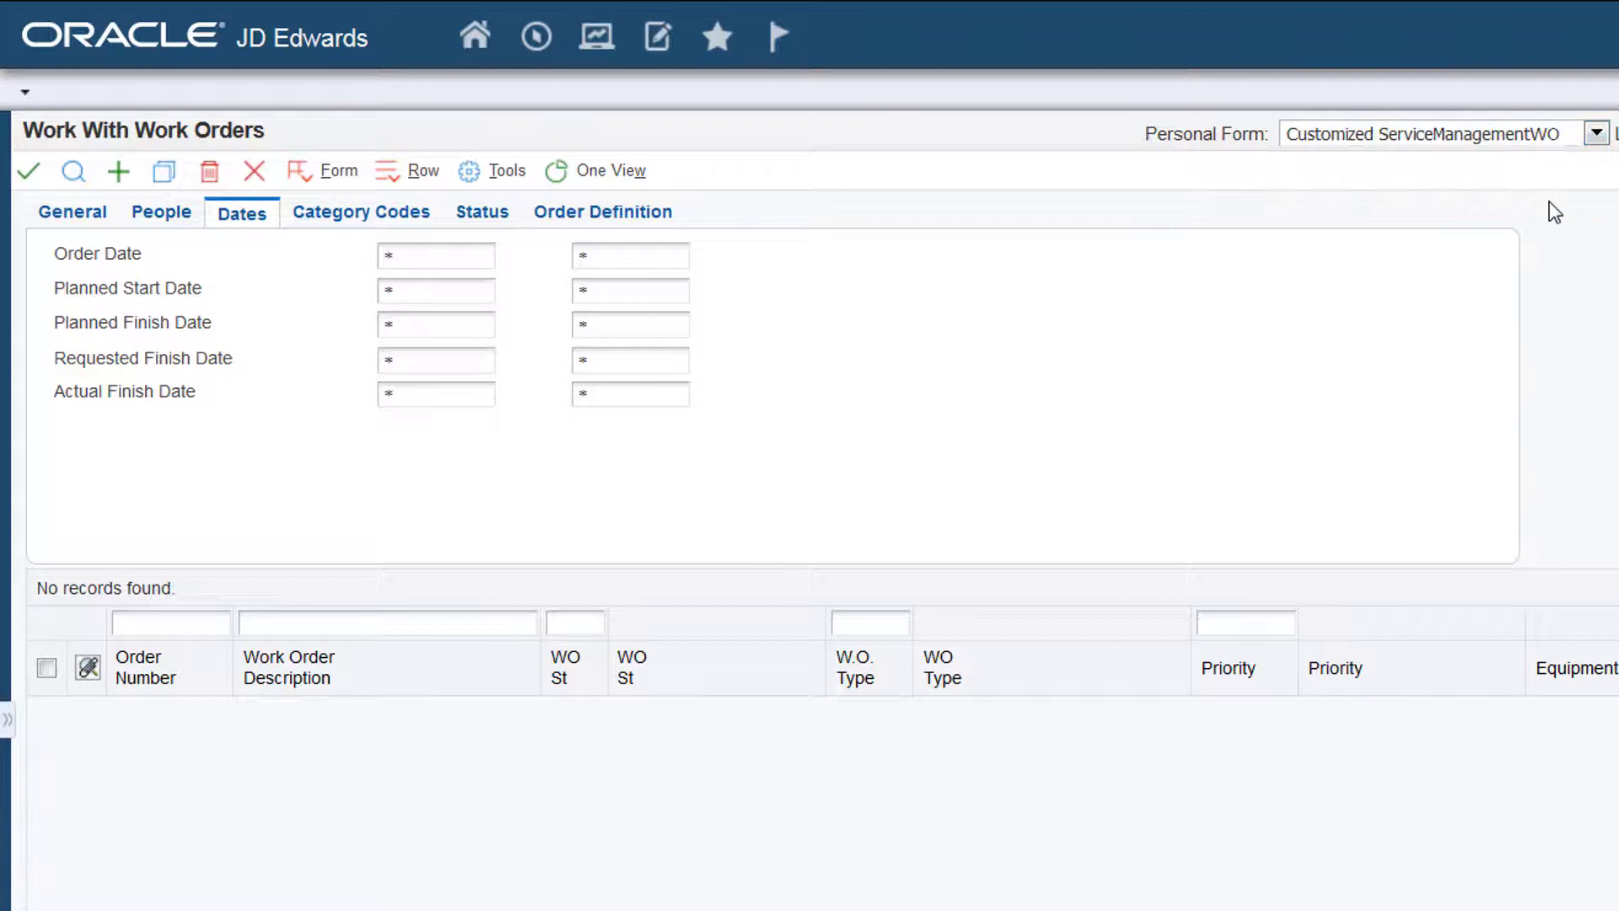
click(1590, 133)
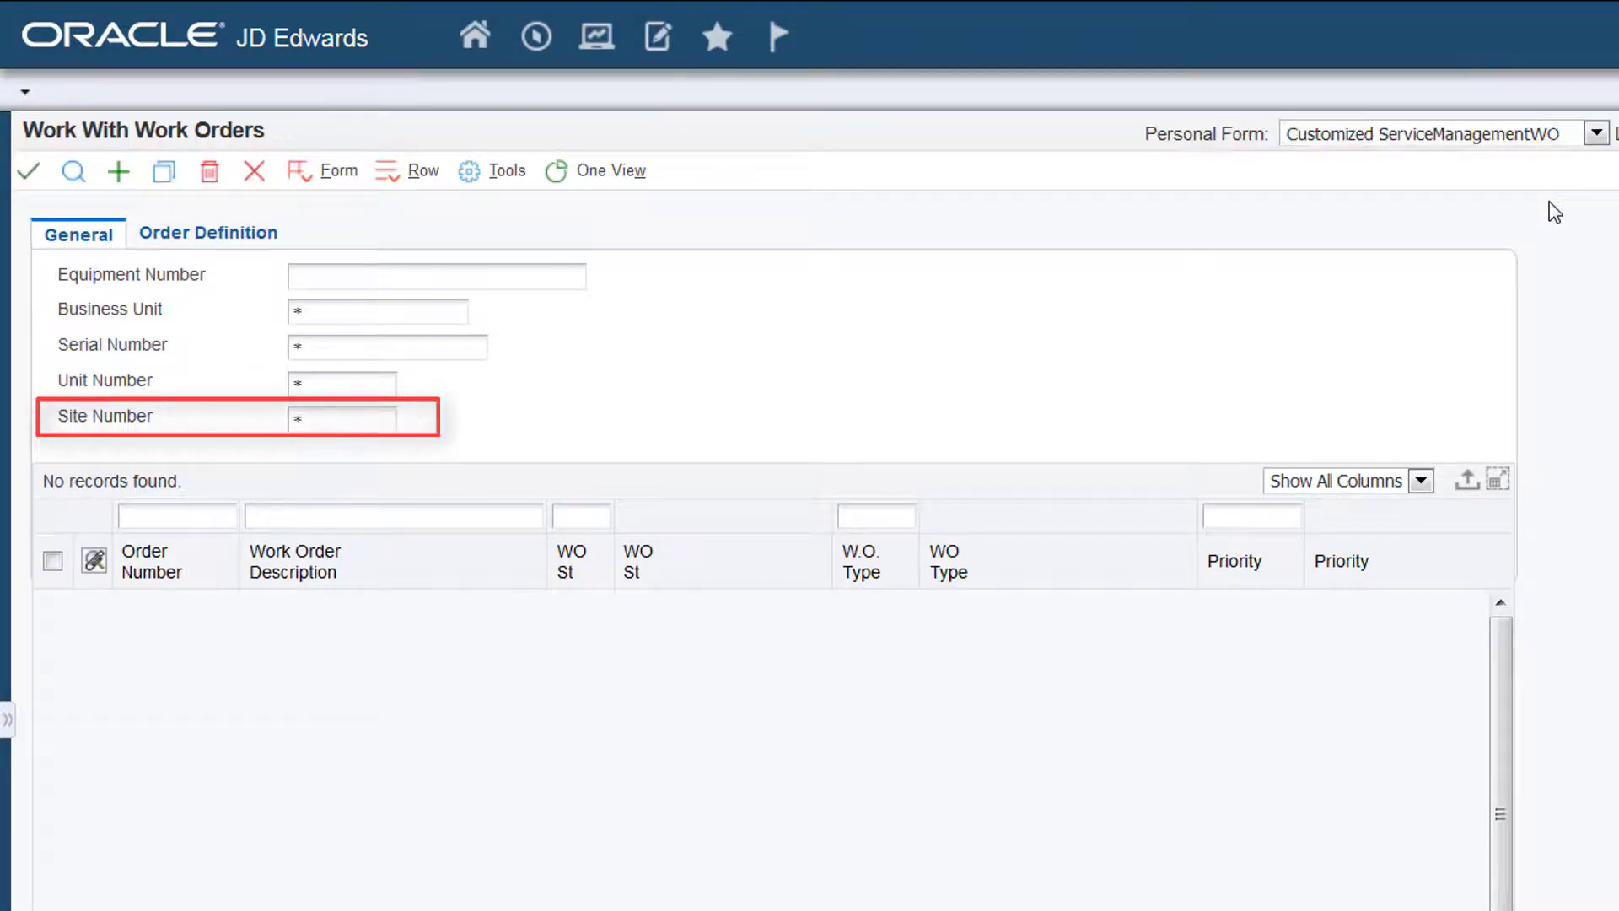
mouse_move(595, 35)
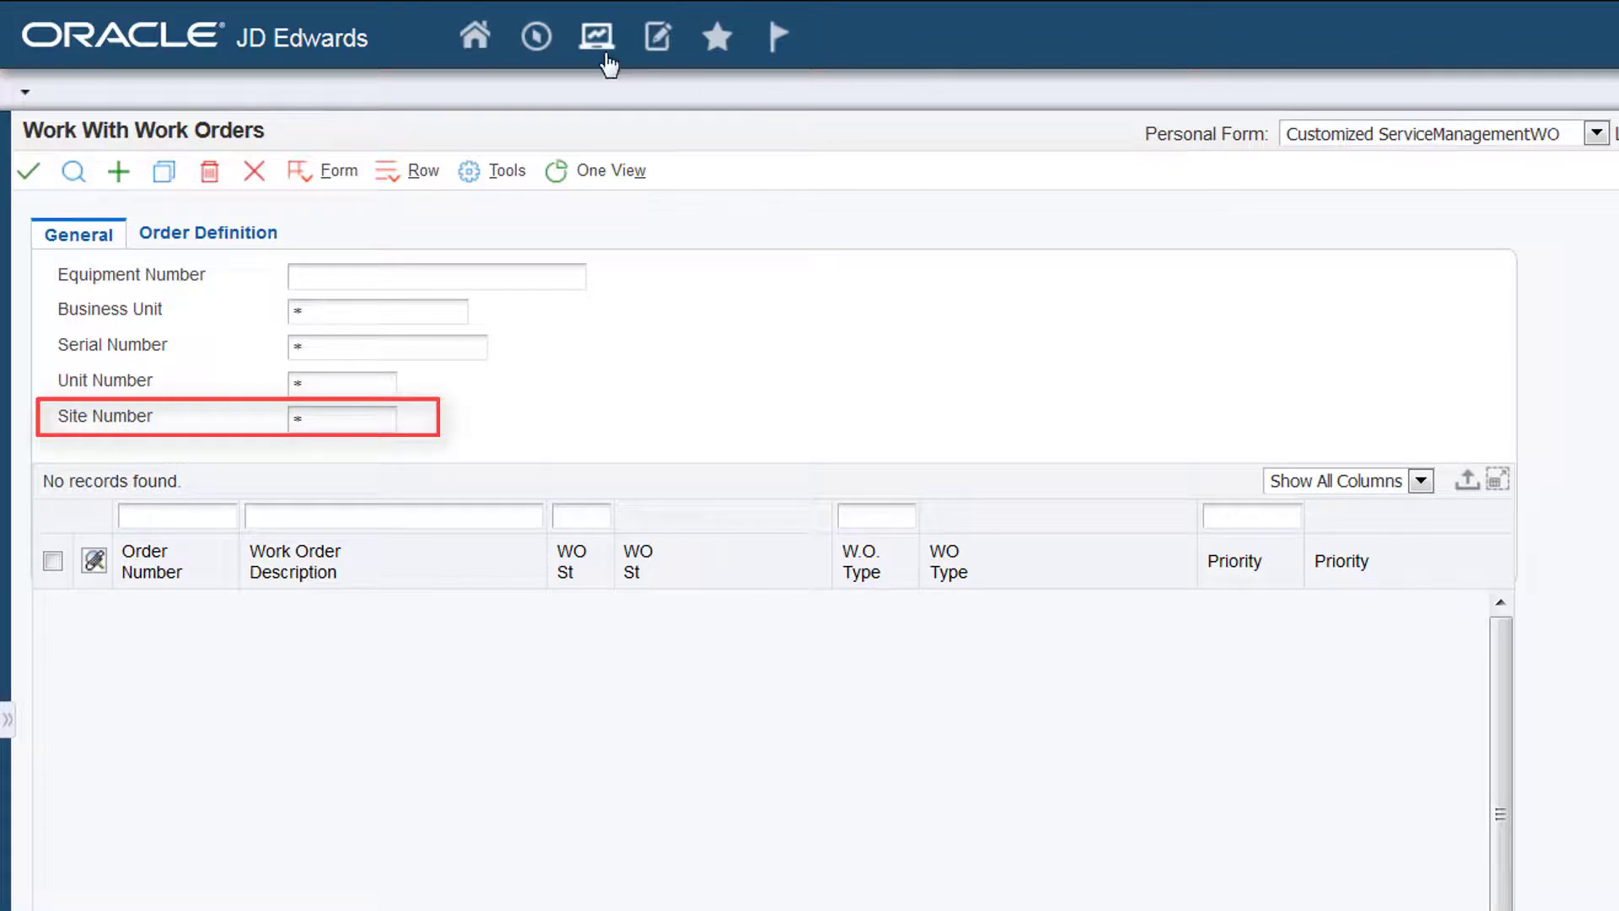
click(595, 35)
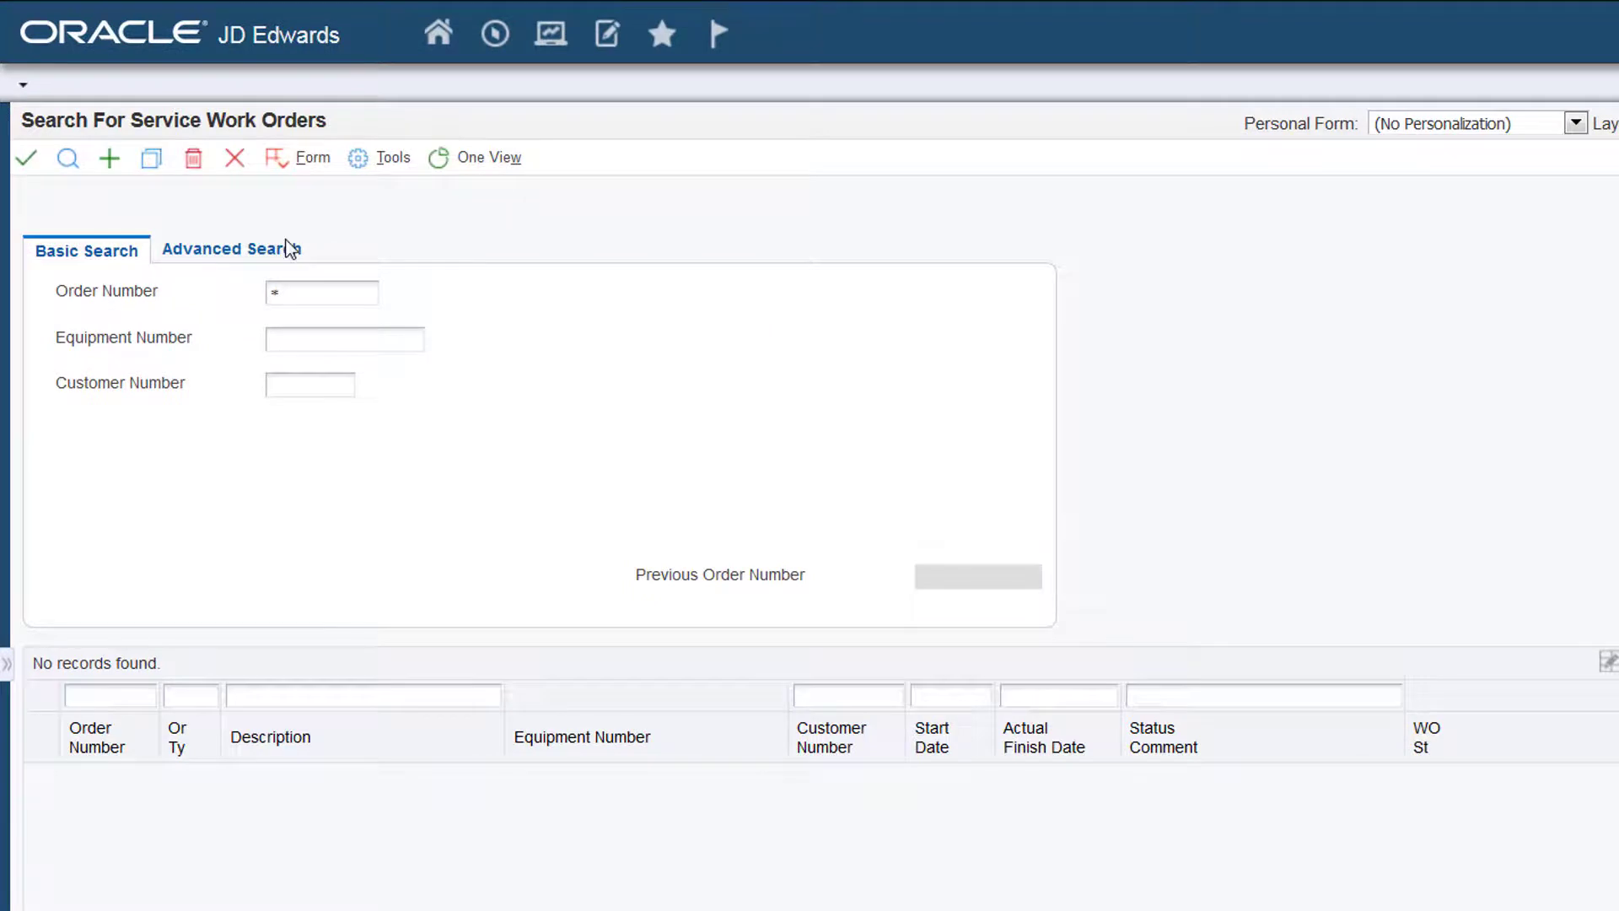
Step: Show the advanced search criteria and apply the Customized Service WO personal form
click(223, 249)
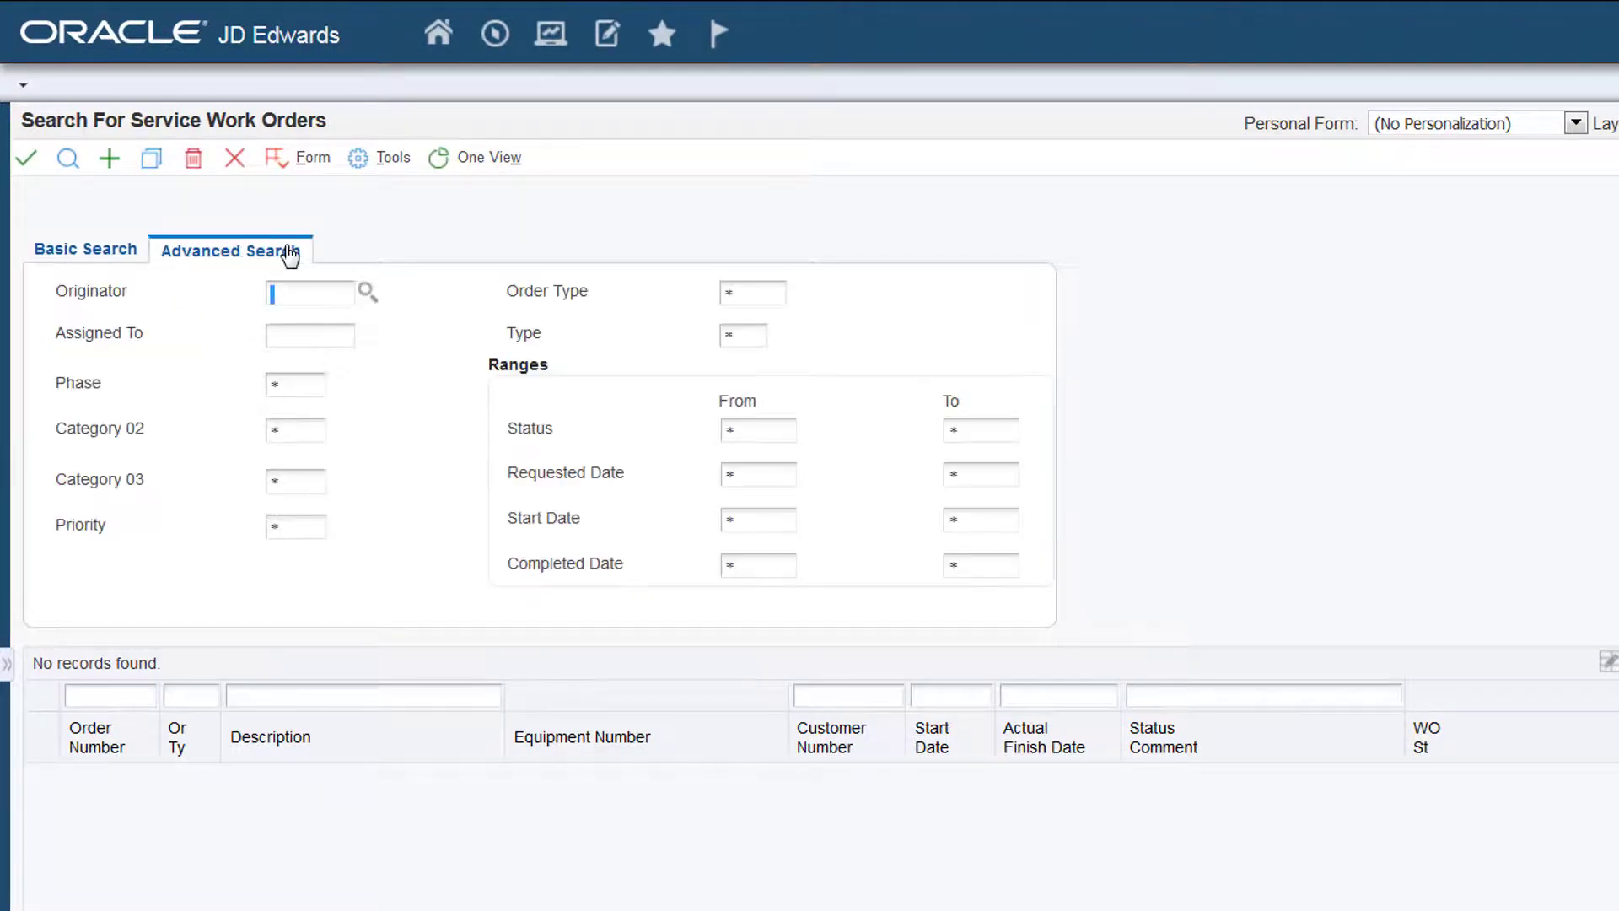
click(1577, 123)
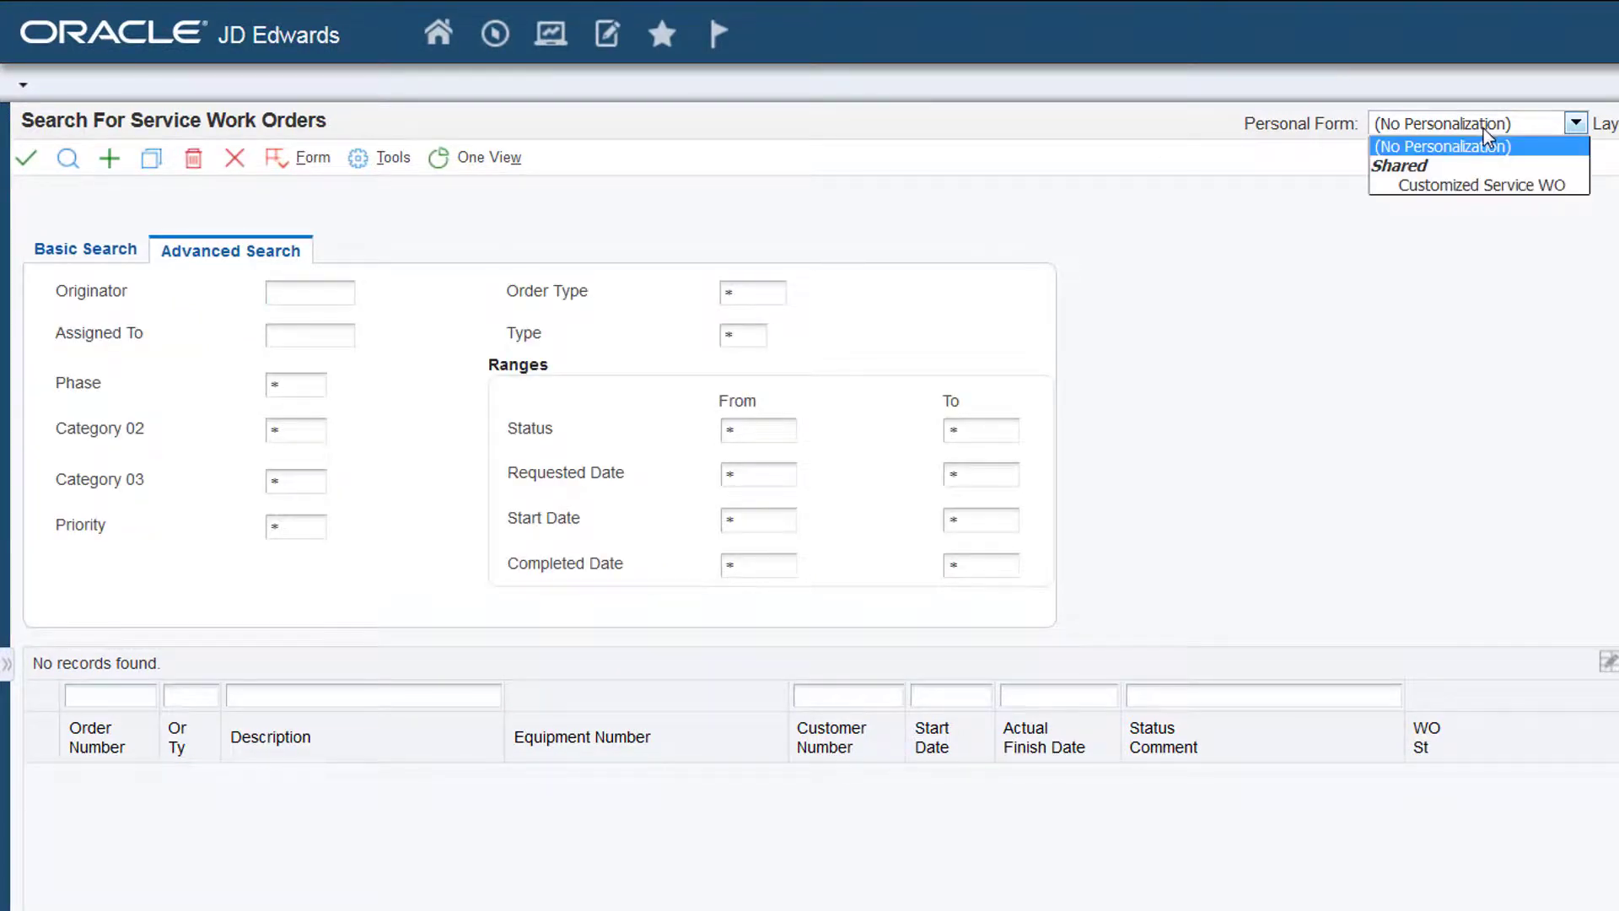
click(1479, 185)
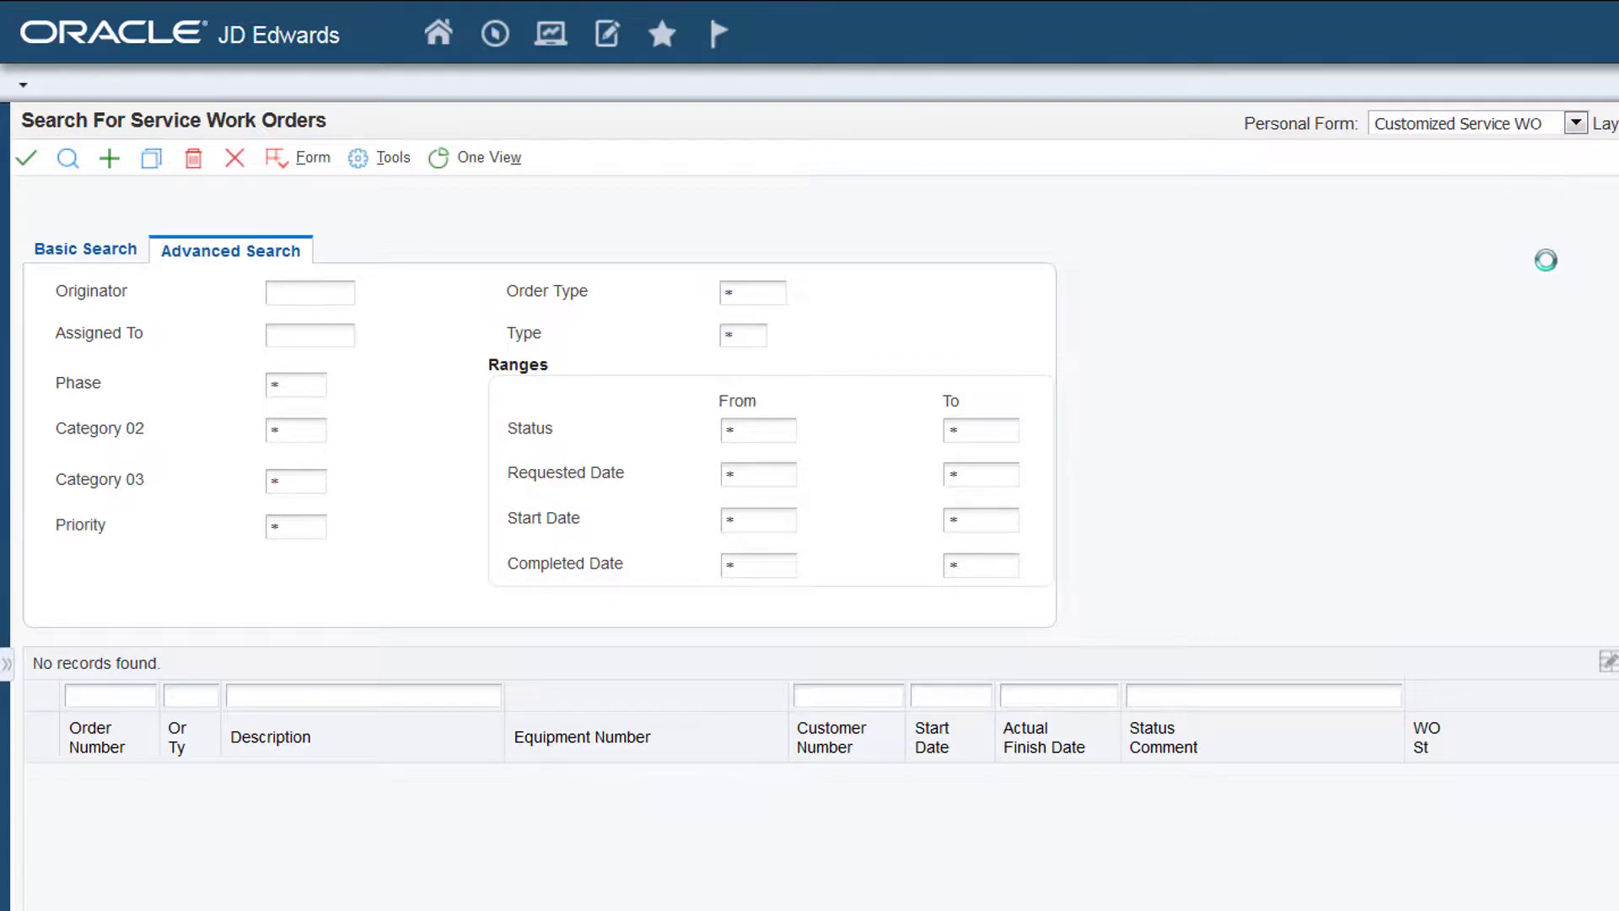